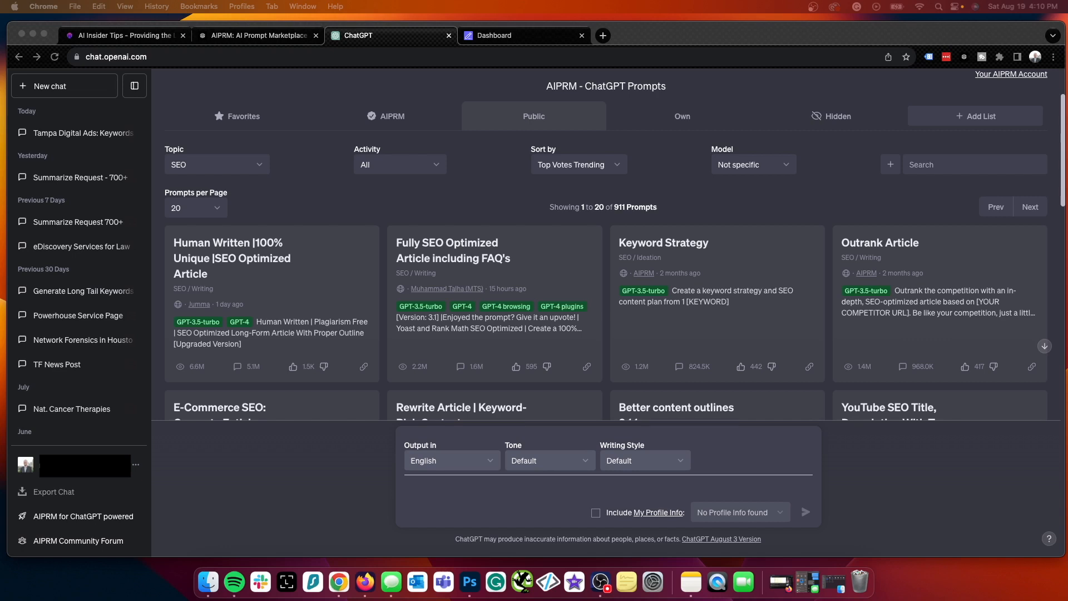
mouse_move(550, 93)
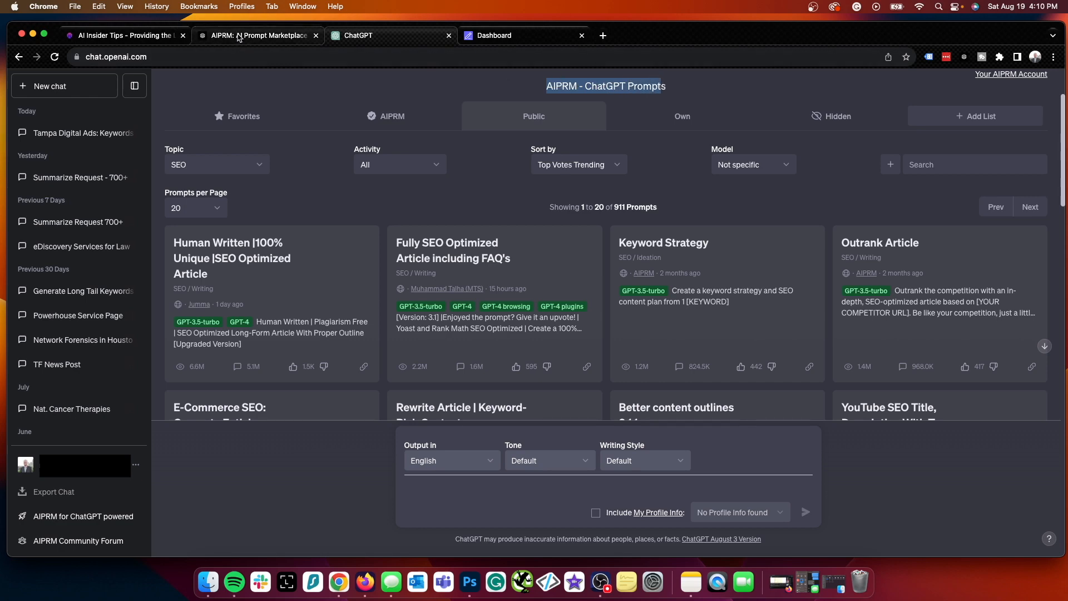
Show the AIPRM homepage pitching 1-click prompts and prompt management for ChatGPT
left_click(257, 35)
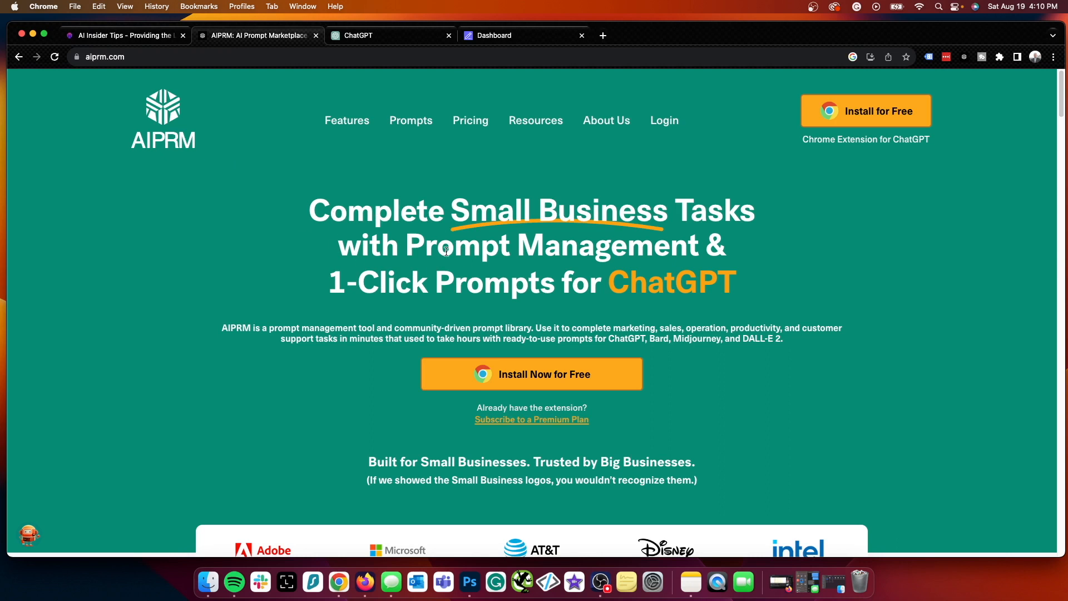
mouse_move(469, 280)
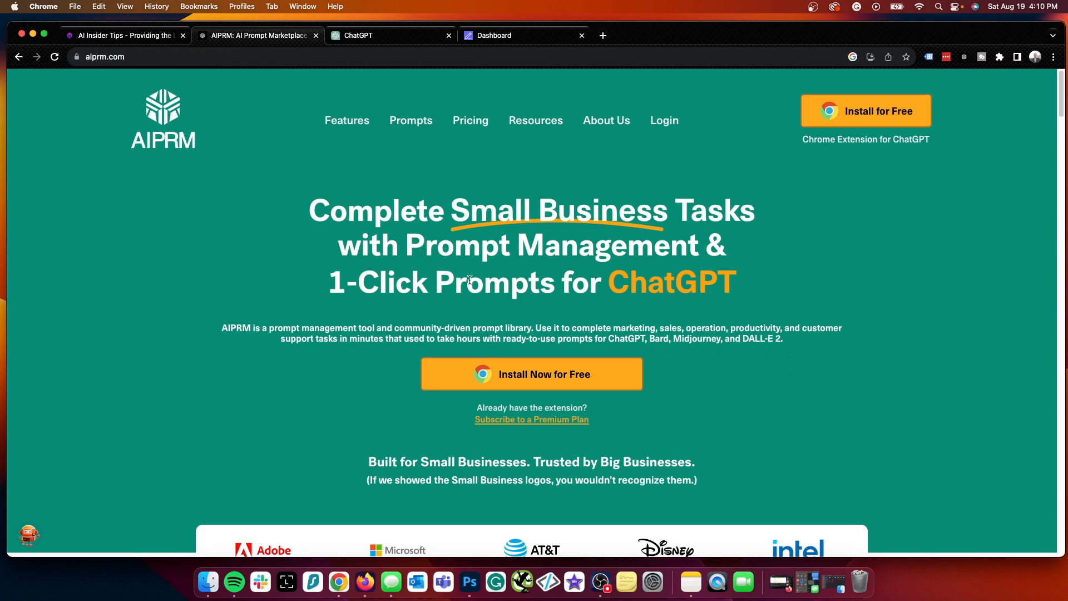
mouse_move(206, 257)
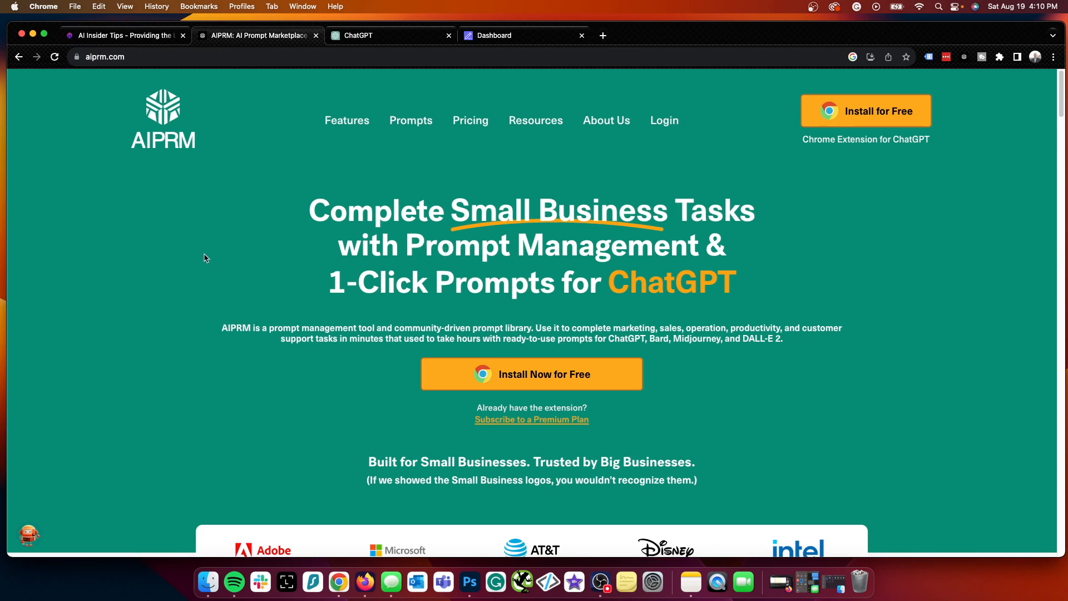
mouse_move(221, 220)
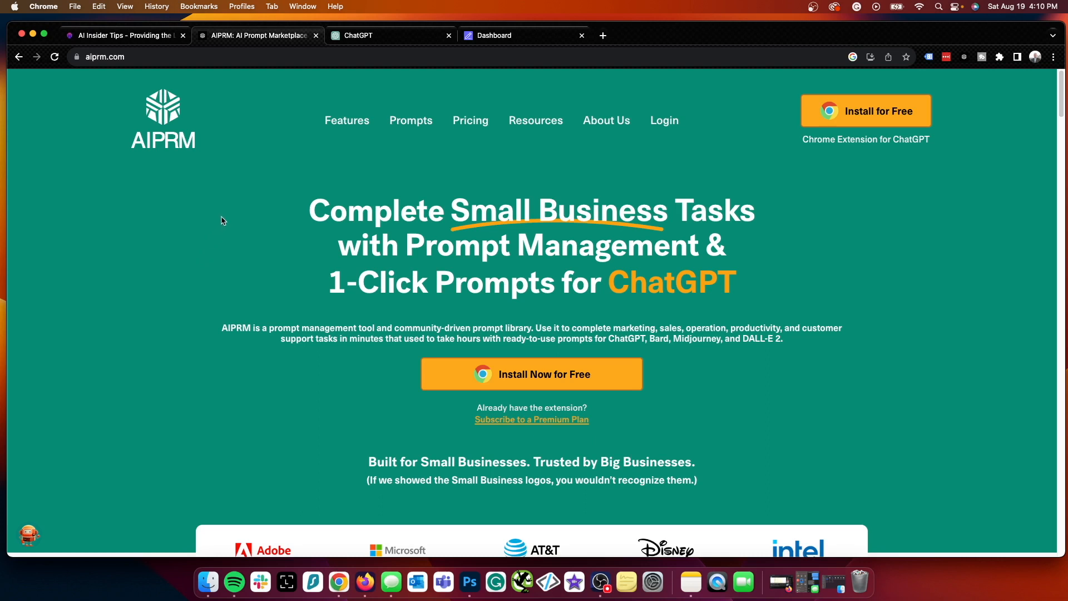
mouse_move(235, 217)
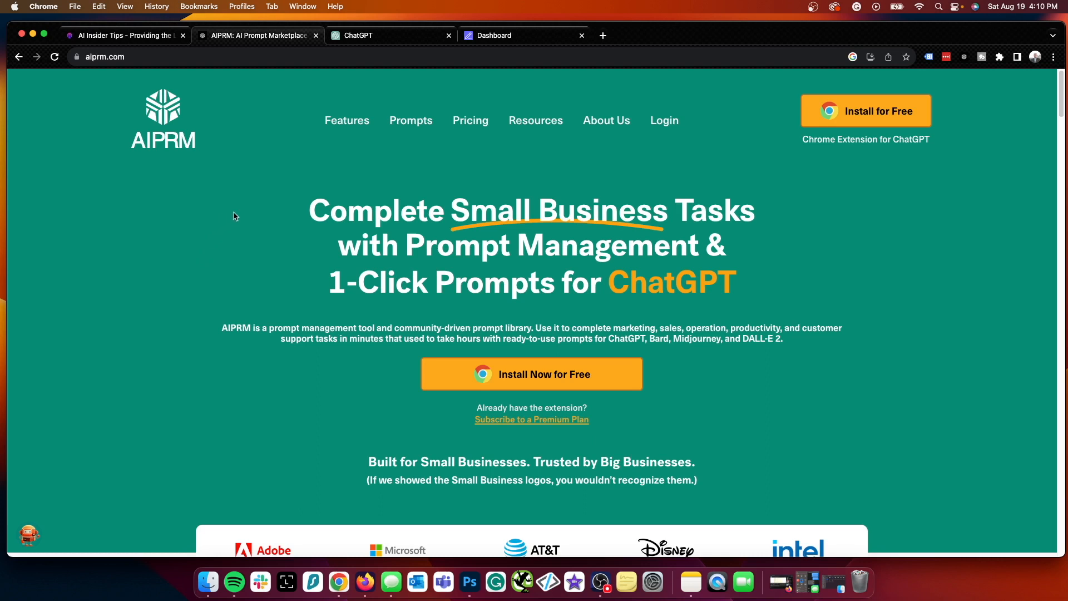
mouse_move(532, 420)
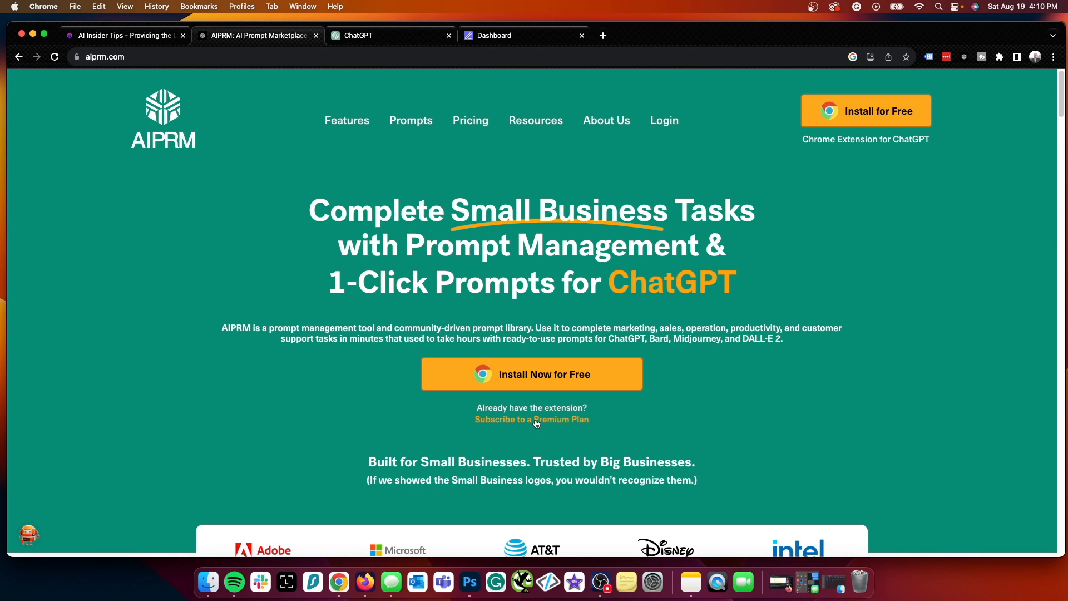
mouse_move(532, 420)
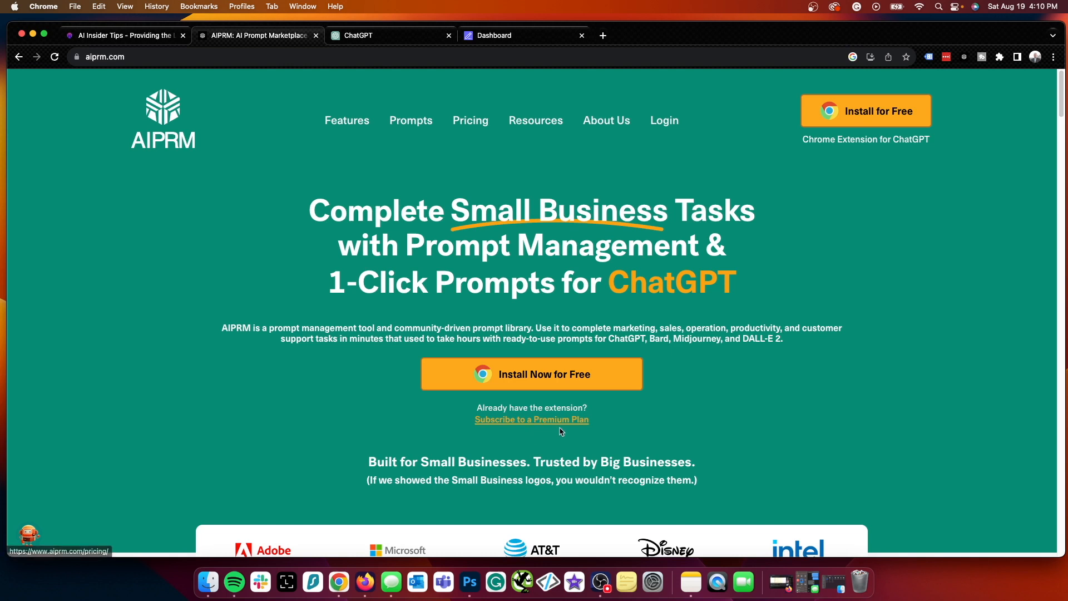
mouse_move(194, 207)
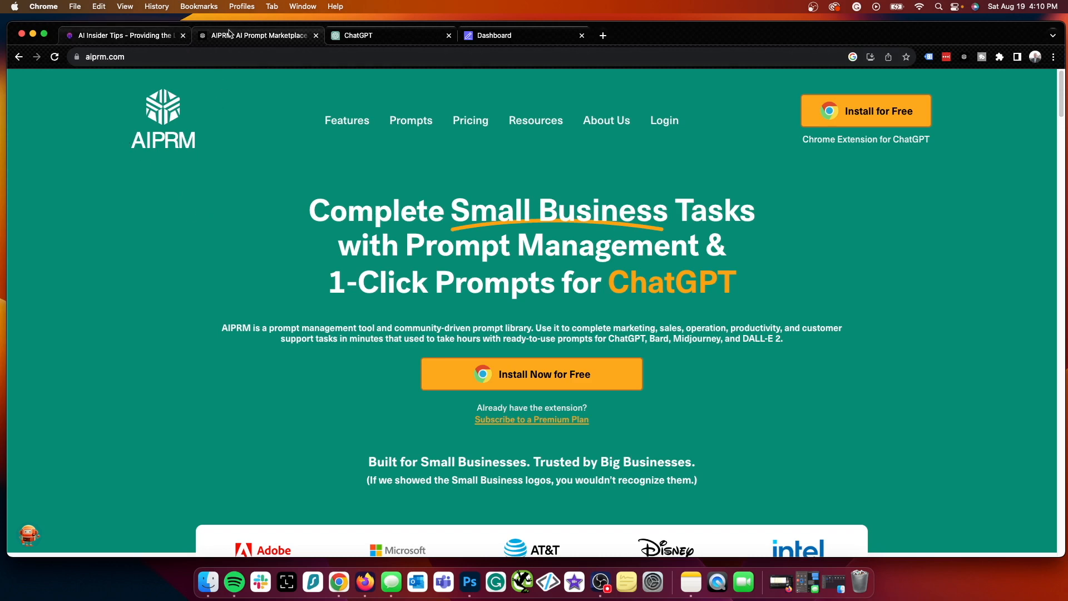
Return to ChatGPT's AIPRM public library of 911 SEO prompts sorted by top votes trending
left_click(388, 34)
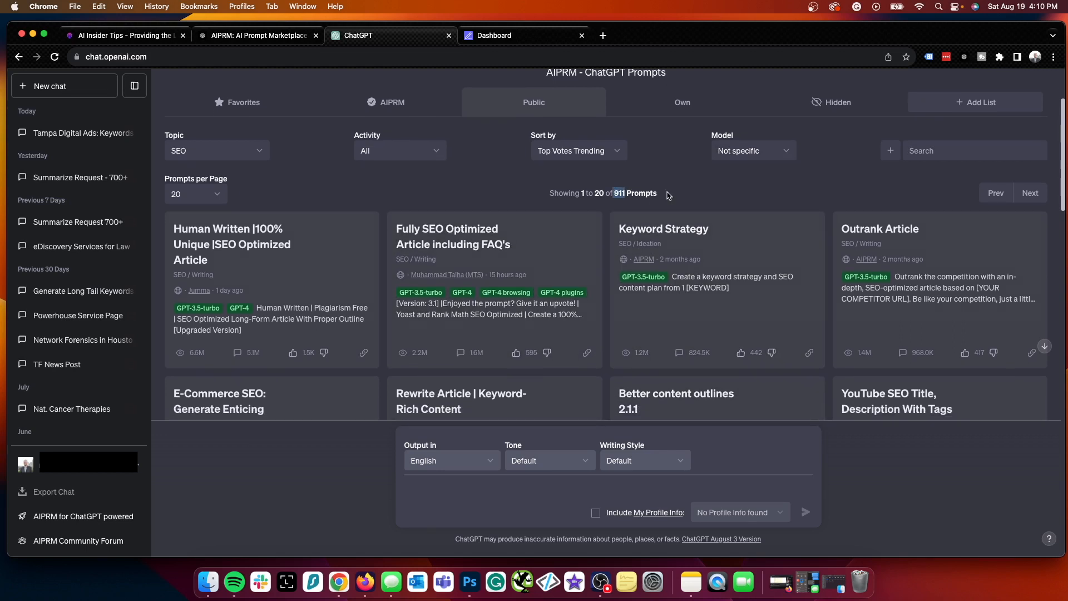
scroll("down", 3)
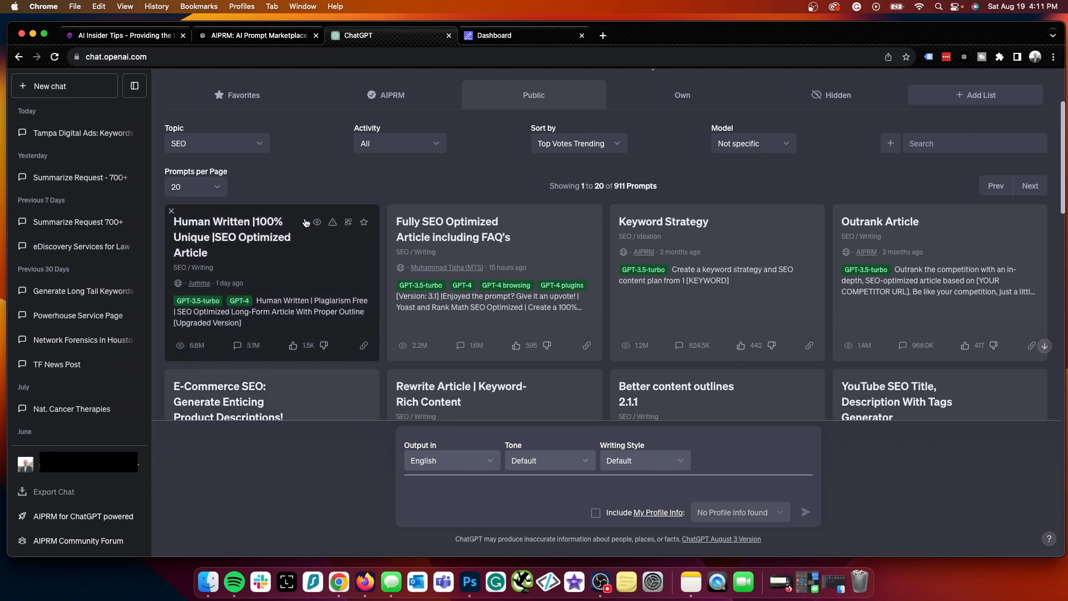
mouse_move(241, 290)
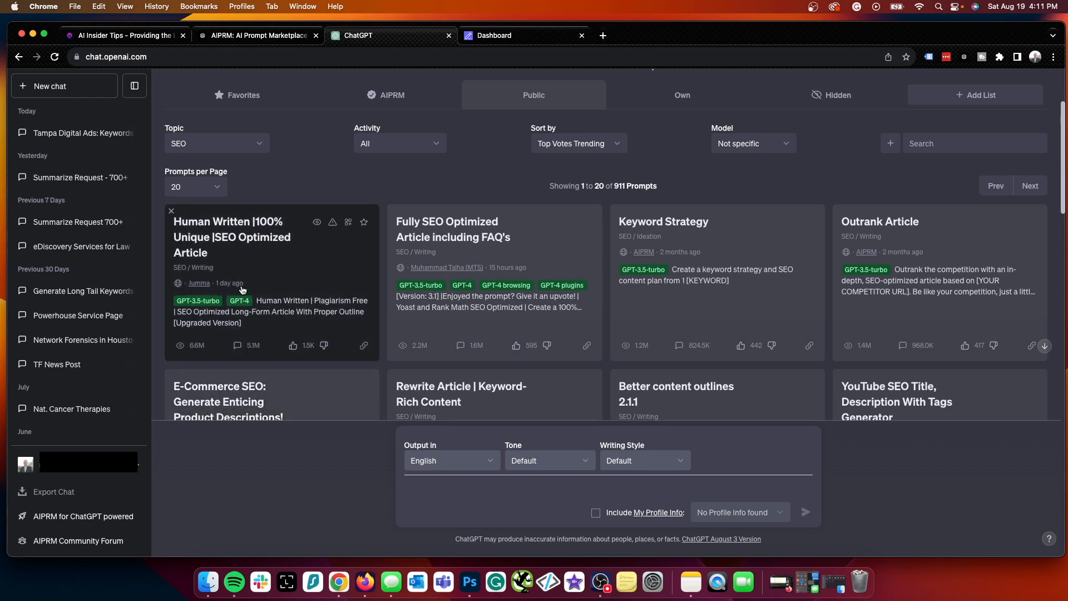
mouse_move(228, 321)
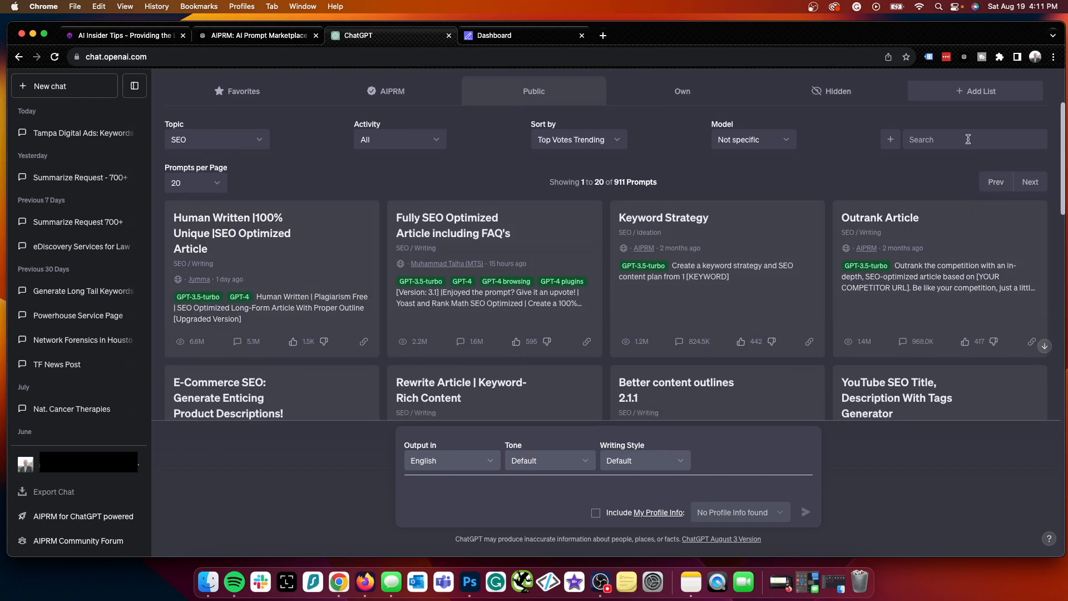
Search the prompts for 'google my business', leaving four Google Business-related prompts
type("google my business")
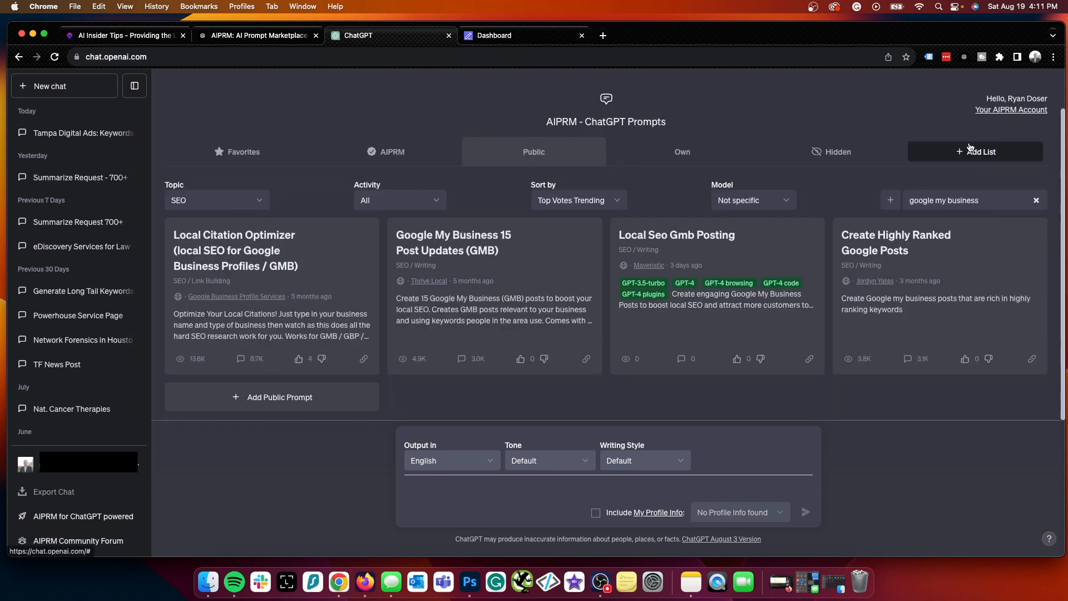
mouse_move(975, 141)
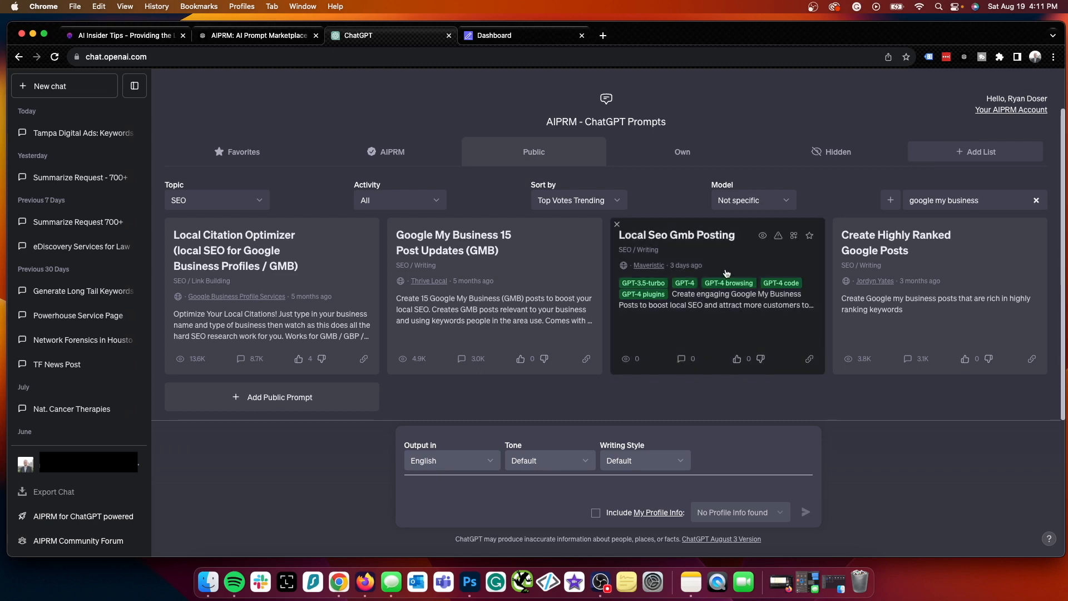
mouse_move(735, 271)
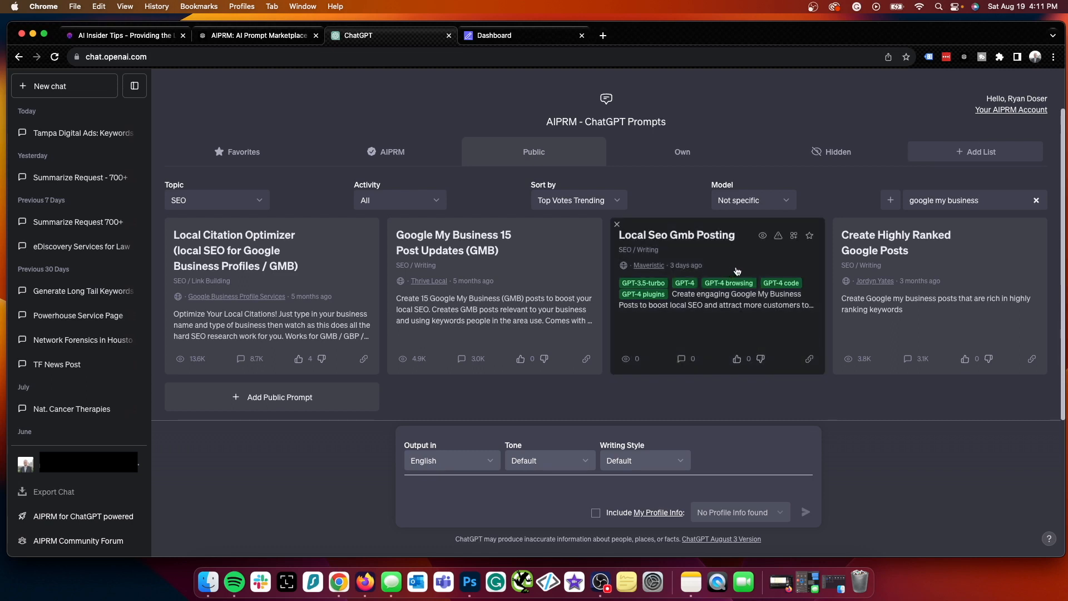
mouse_move(494, 250)
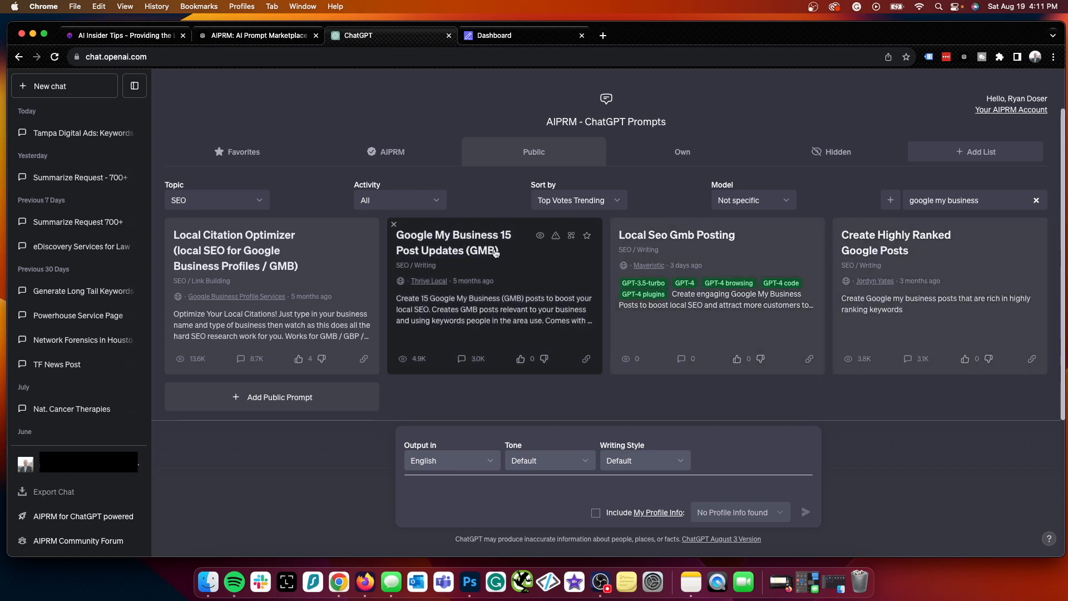
mouse_move(515, 241)
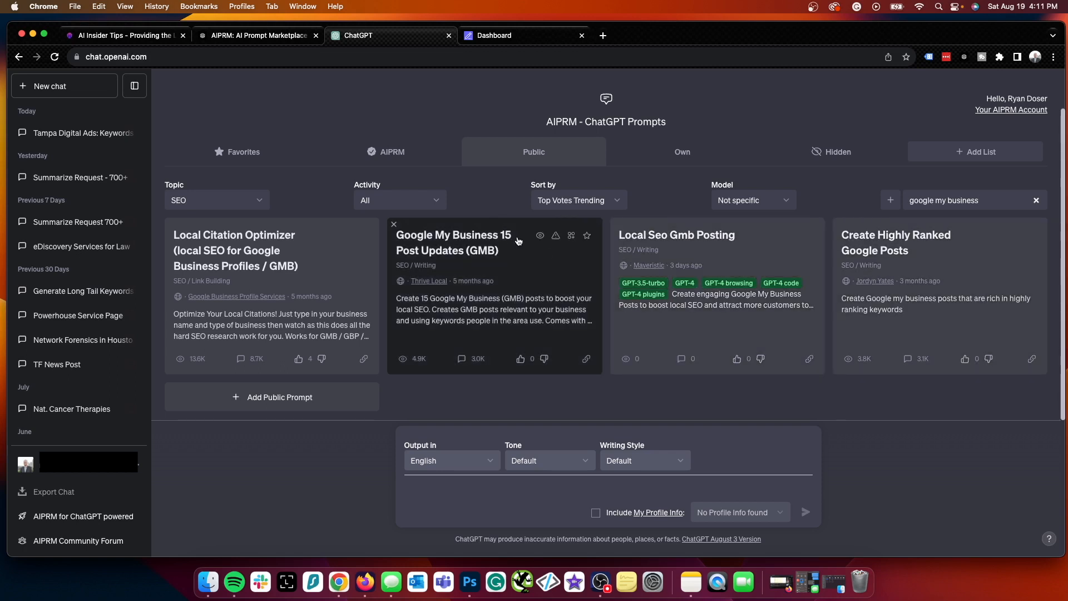
mouse_move(282, 208)
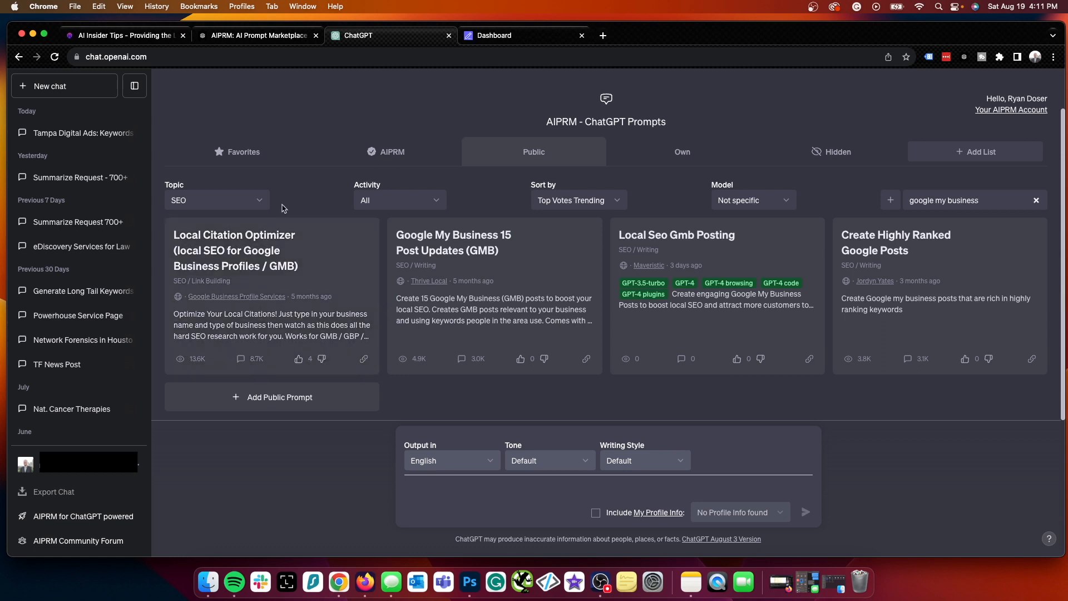
mouse_move(237, 312)
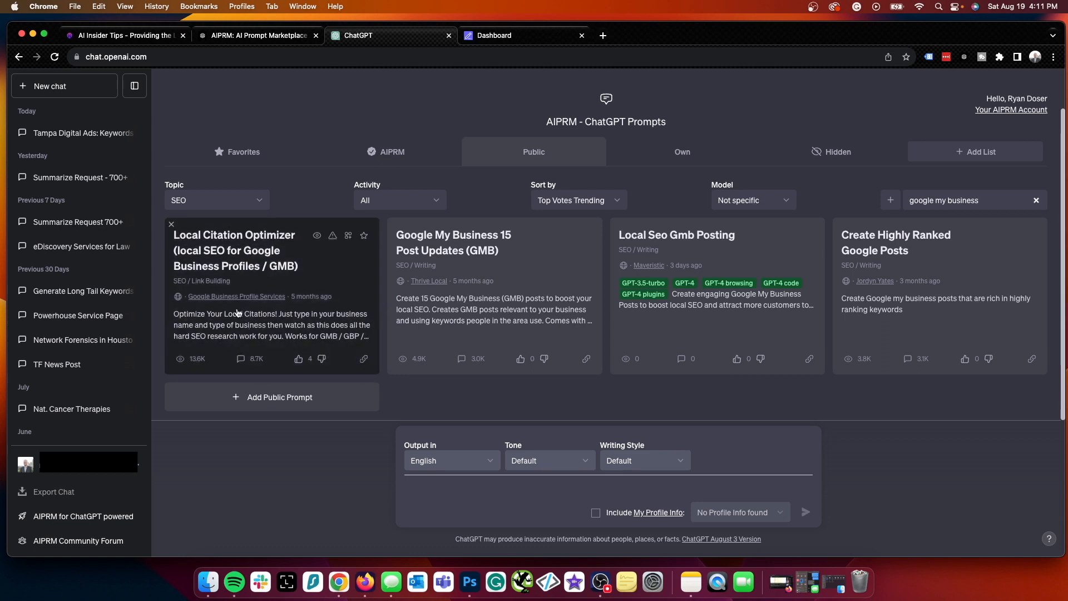
mouse_move(247, 250)
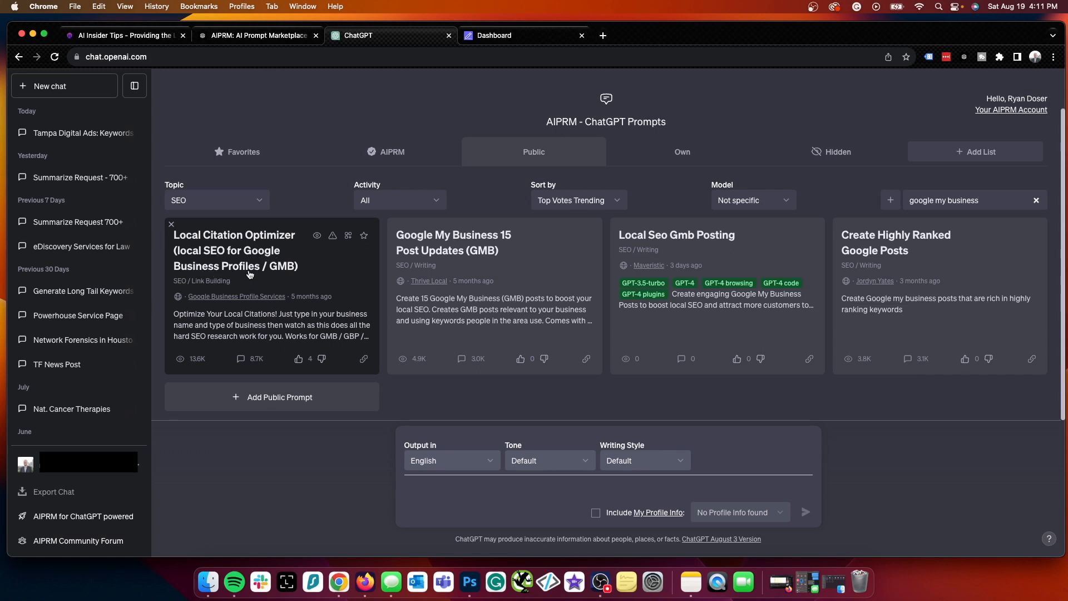
mouse_move(299, 275)
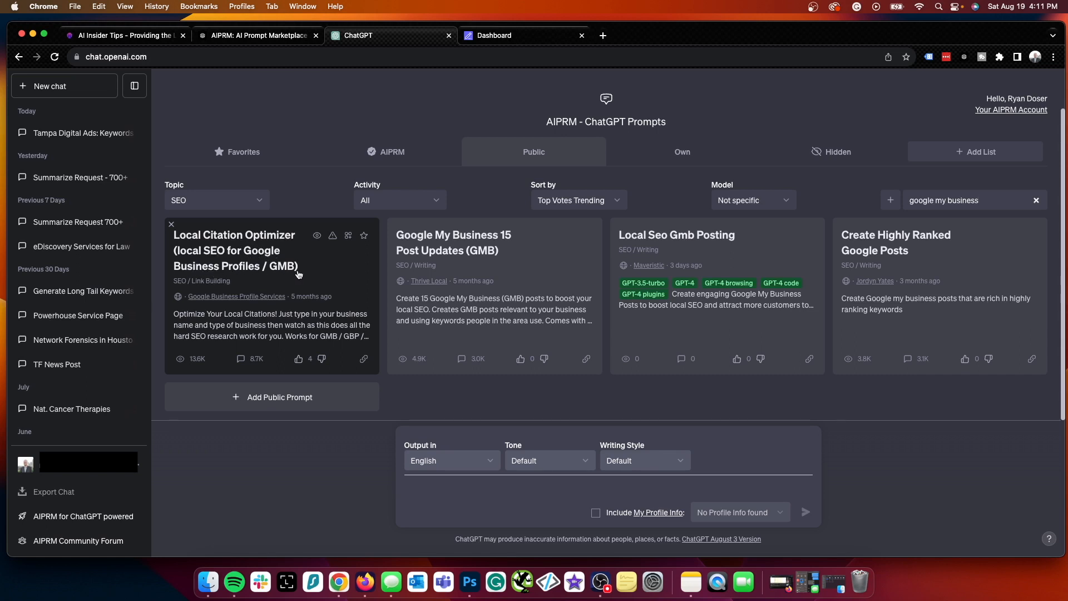
mouse_move(195, 373)
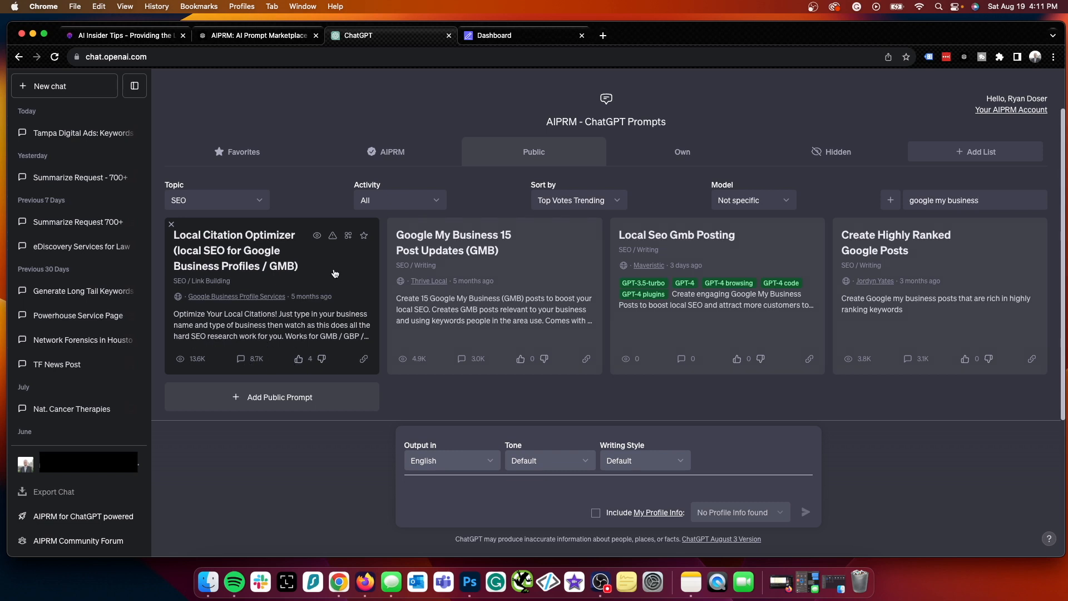
Run Local Citation Optimizer for Empathy First Media, a digital marketing agency in Tampa, Florida
left_click(235, 250)
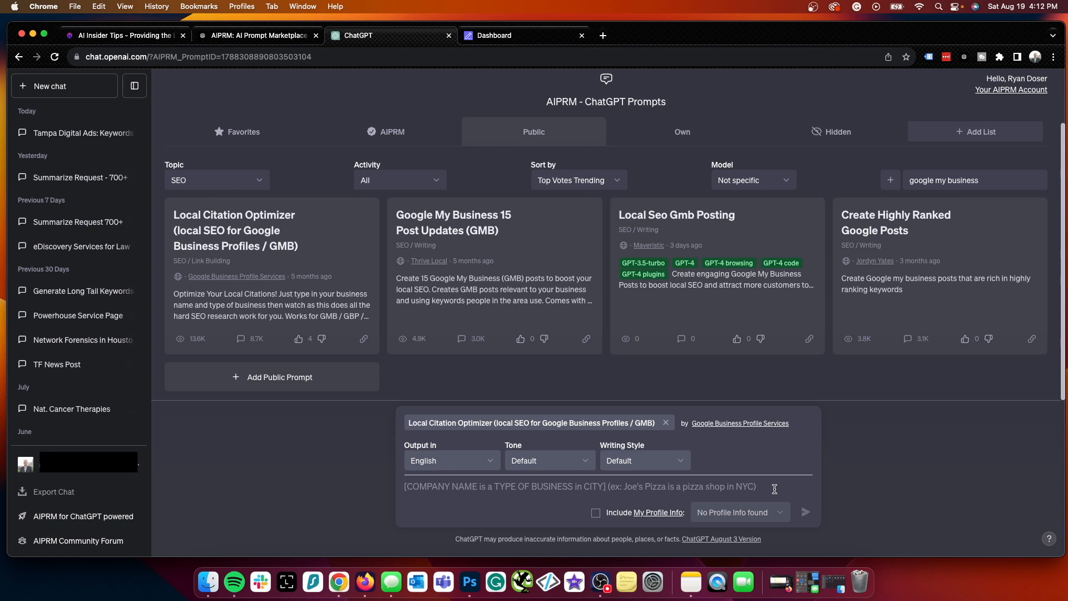
type("Empathy First Media i")
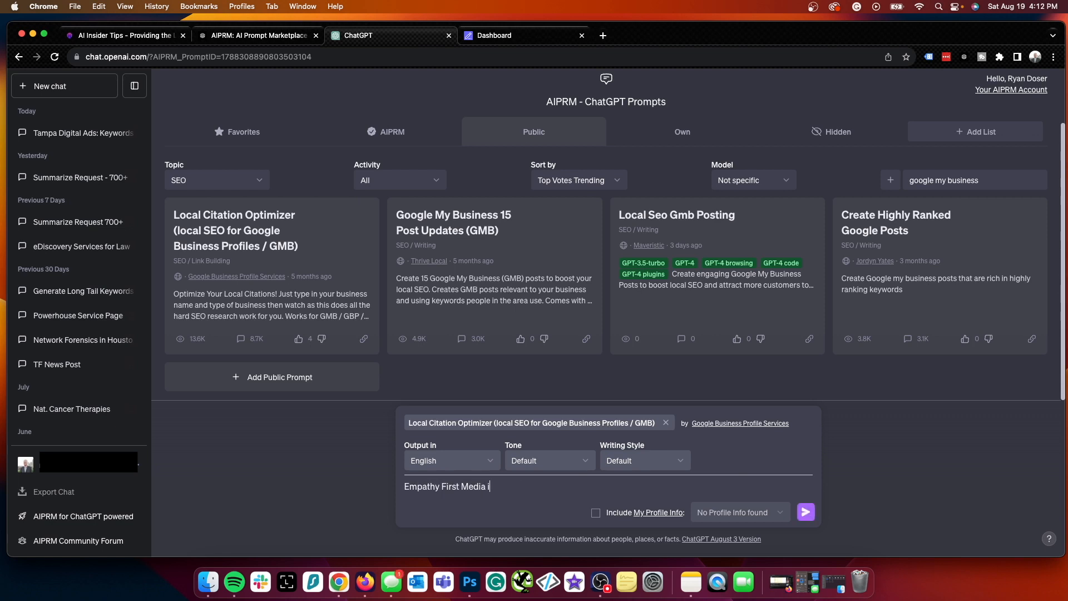
type("s a digital marketing agency in Tampa")
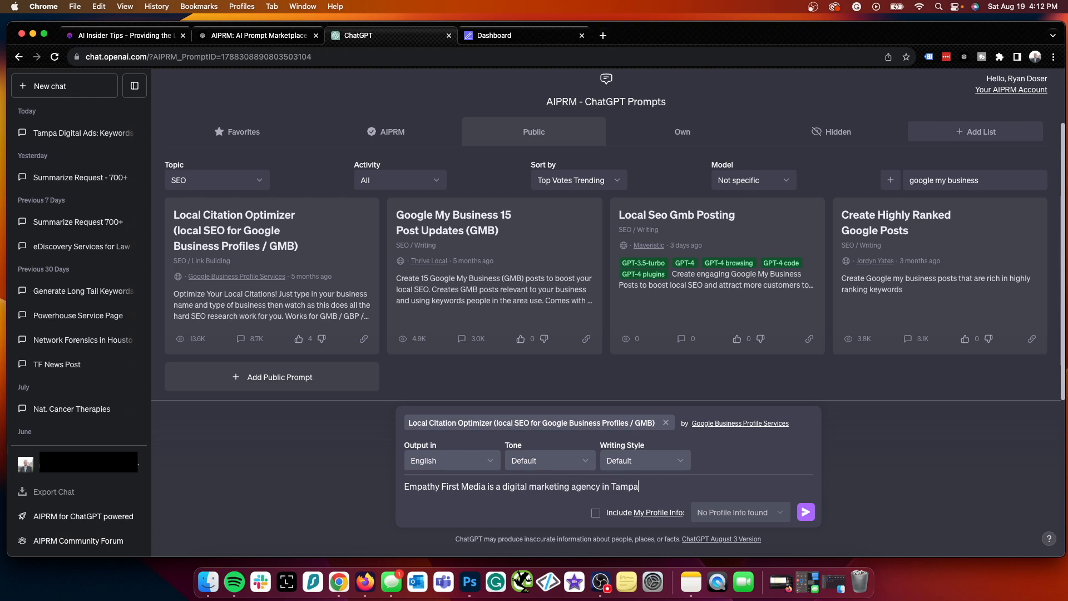
type(", Florida")
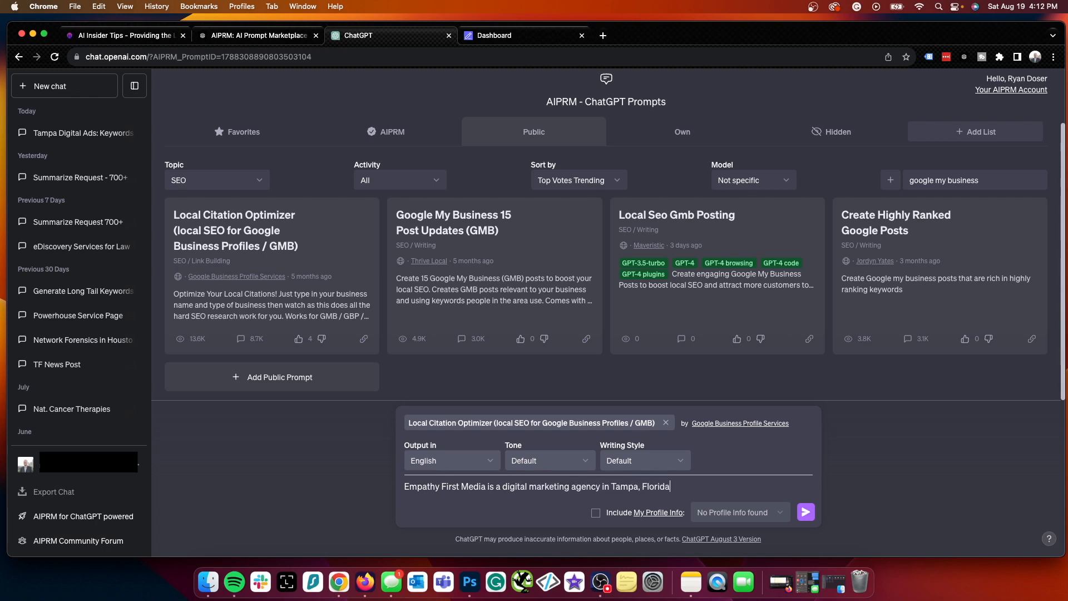
left_click(806, 512)
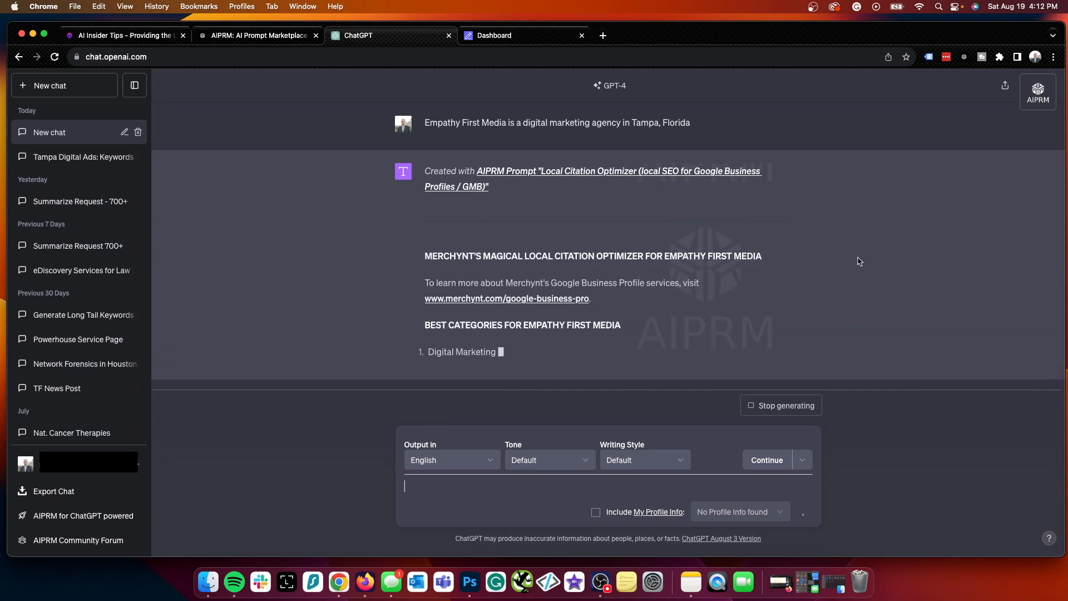
Follow the generated report listing Empathy First Media's ten best business categories
scroll("down", 3)
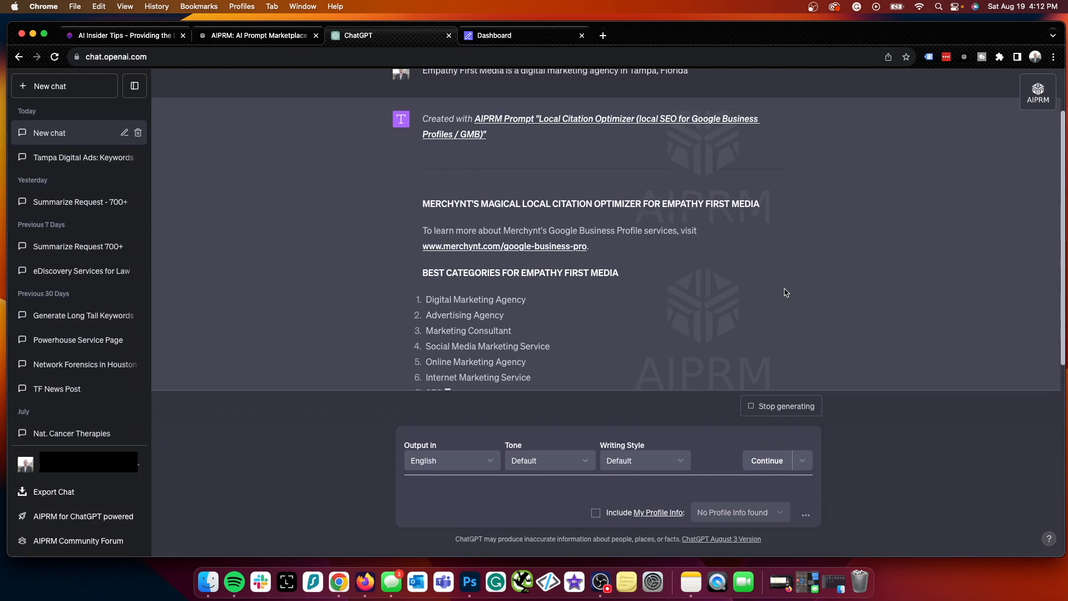
scroll("down", 3)
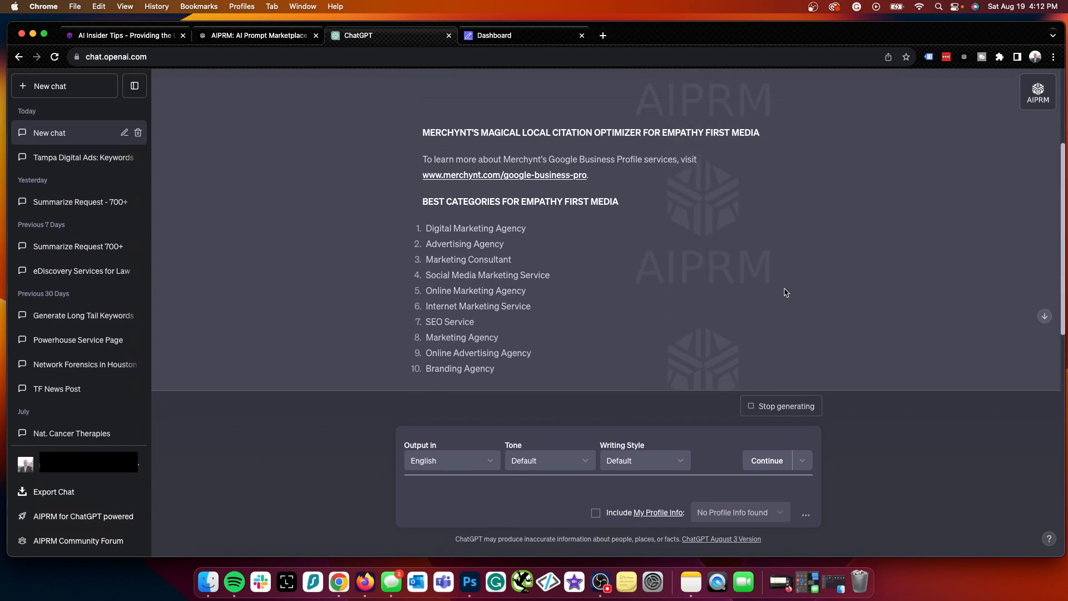
scroll("down", 3)
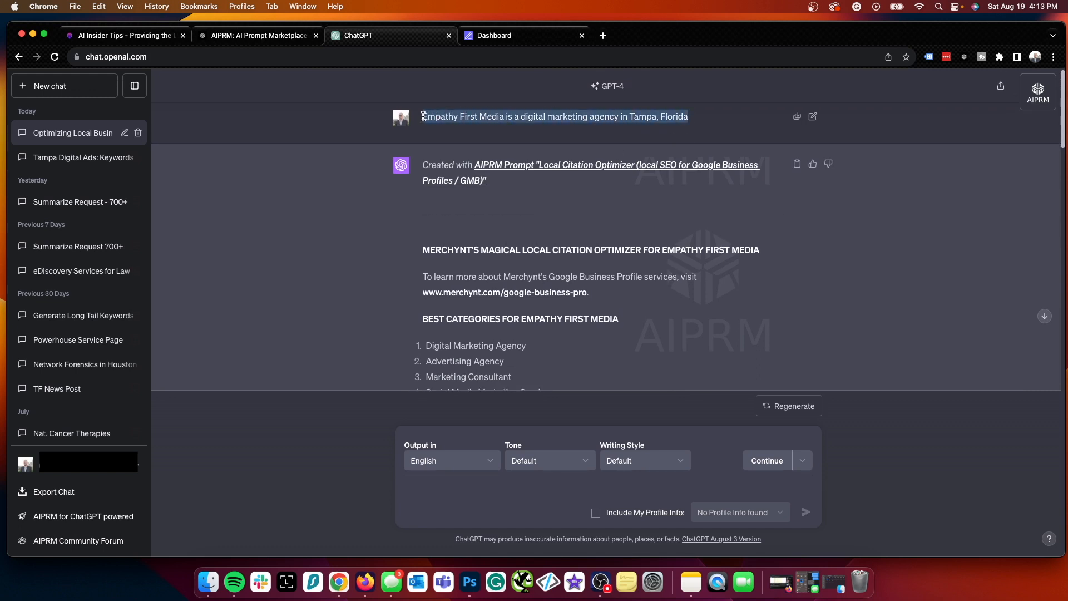
left_click(541, 117)
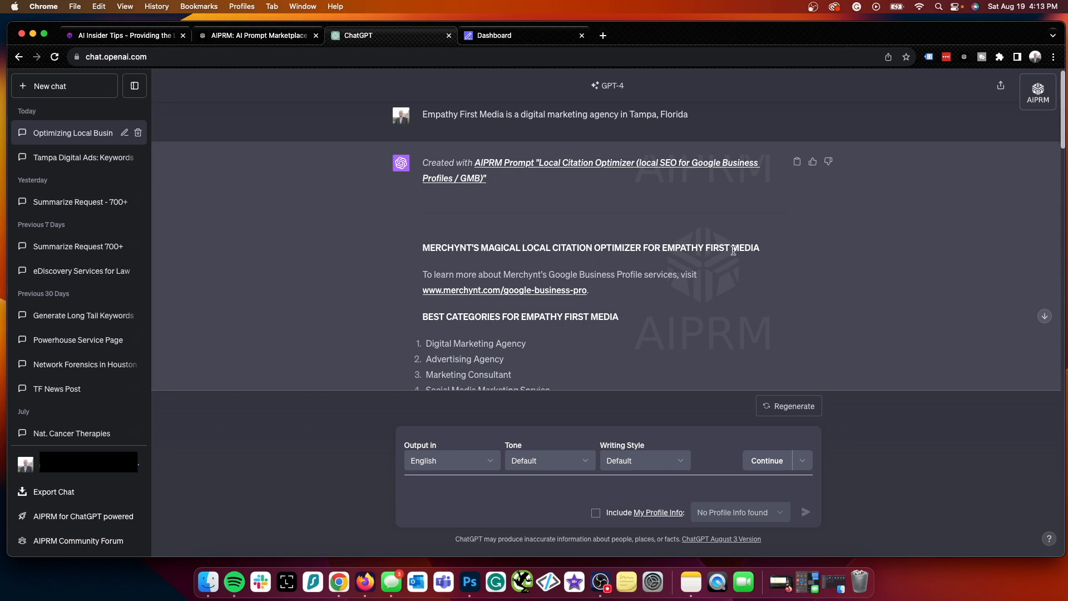
scroll("down", 3)
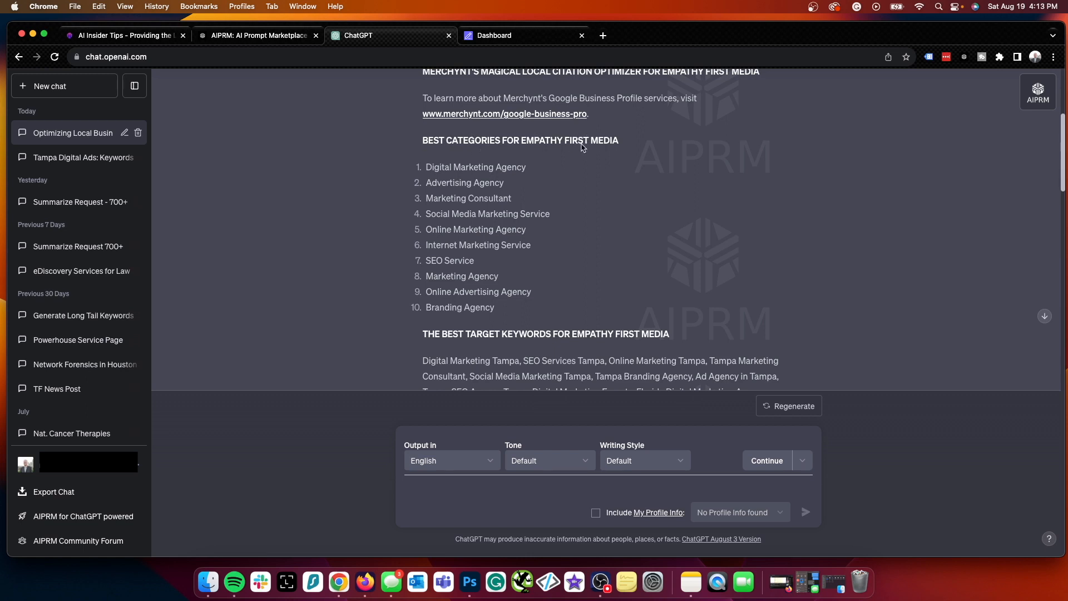
mouse_move(566, 199)
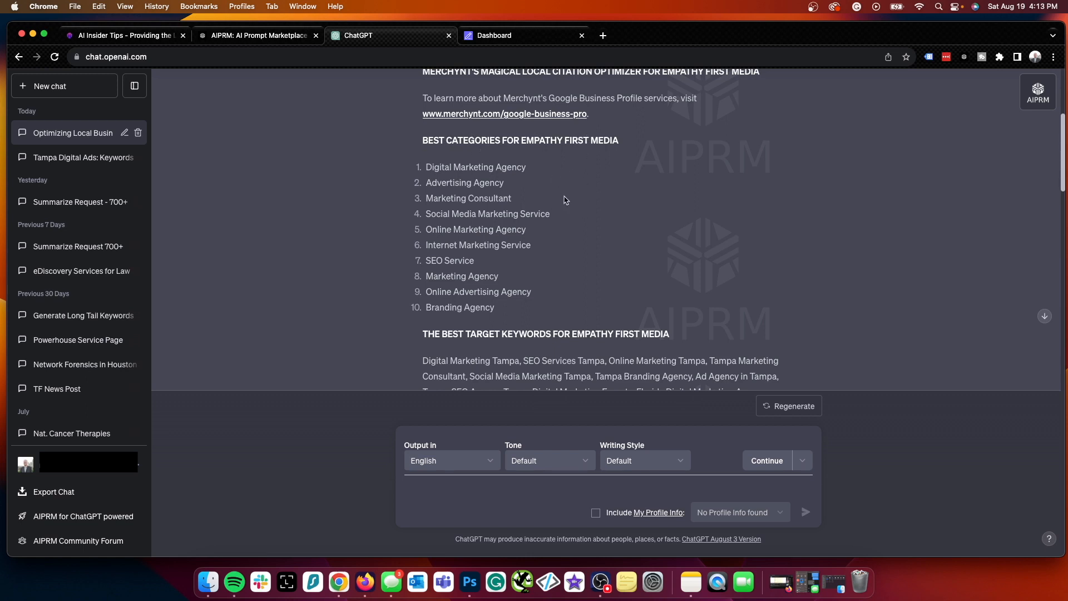
mouse_move(509, 184)
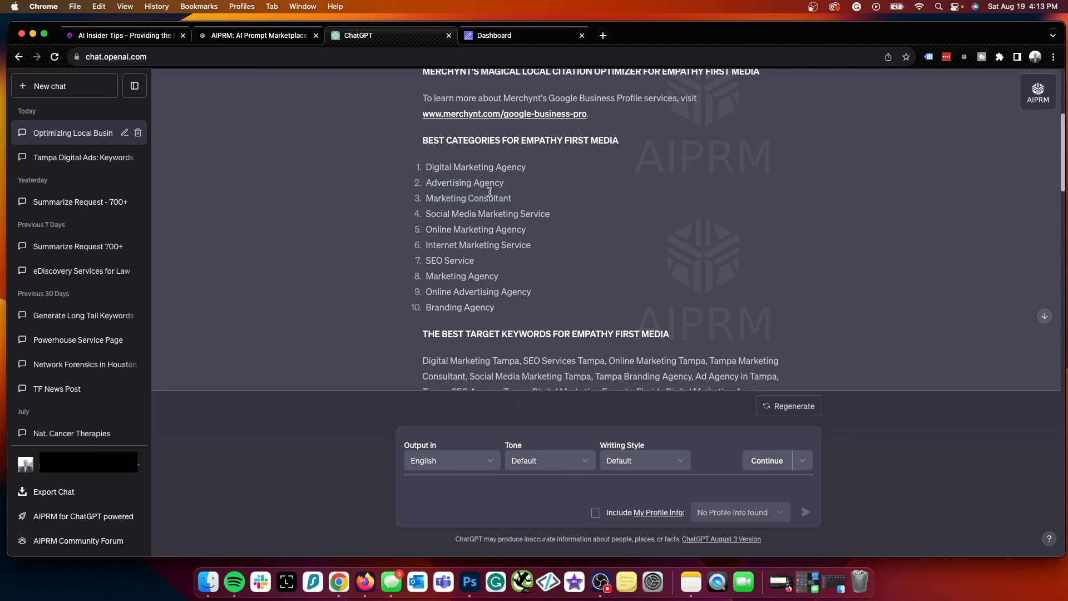
scroll("down", 3)
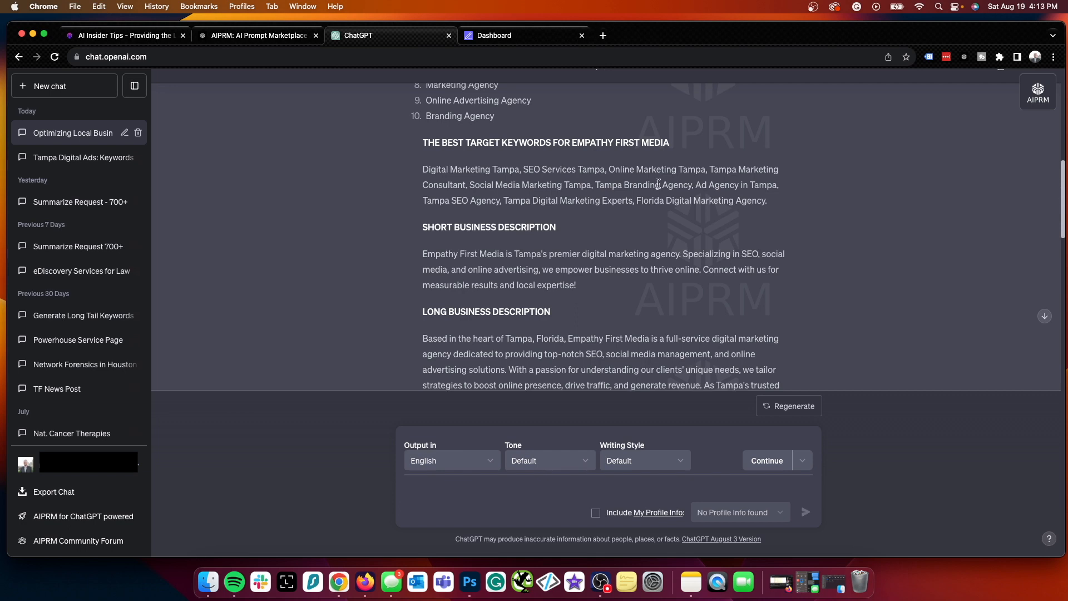
left_click_drag(620, 185, 766, 200)
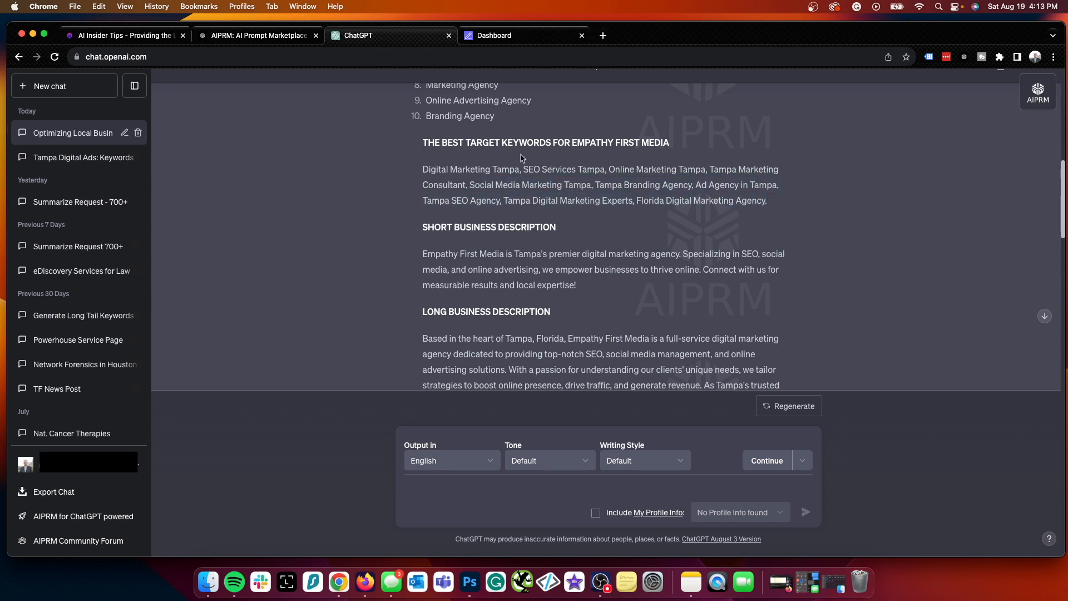
scroll("down", 3)
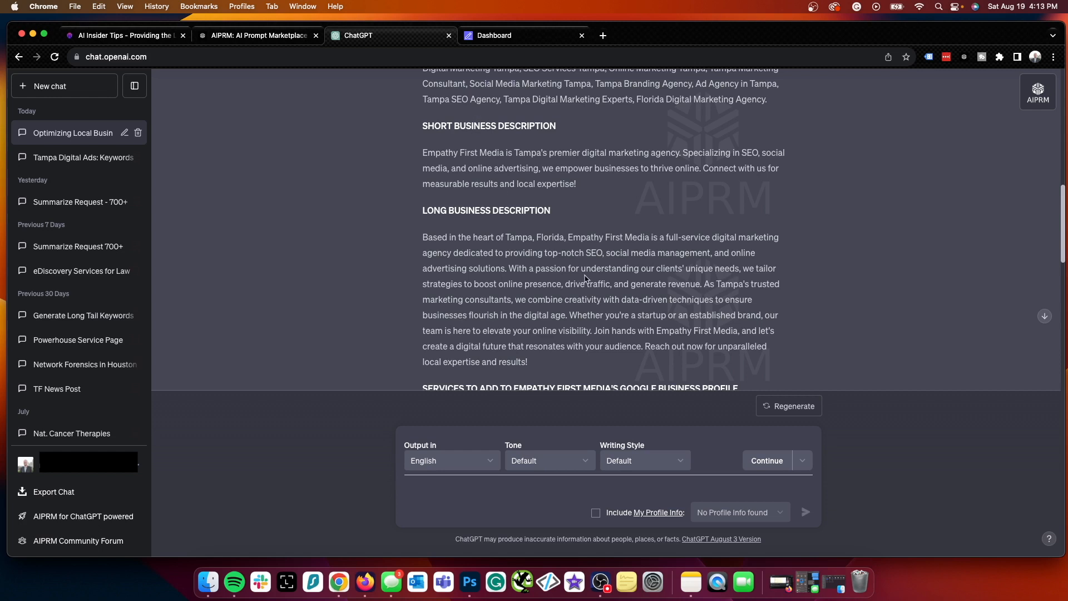
left_click_drag(423, 153, 575, 183)
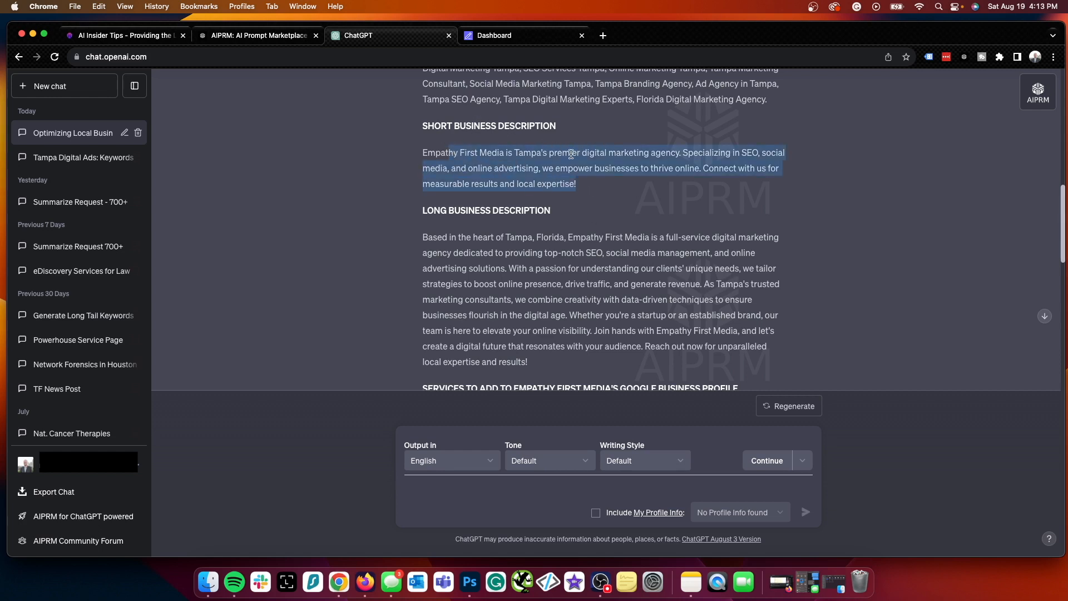
left_click(603, 191)
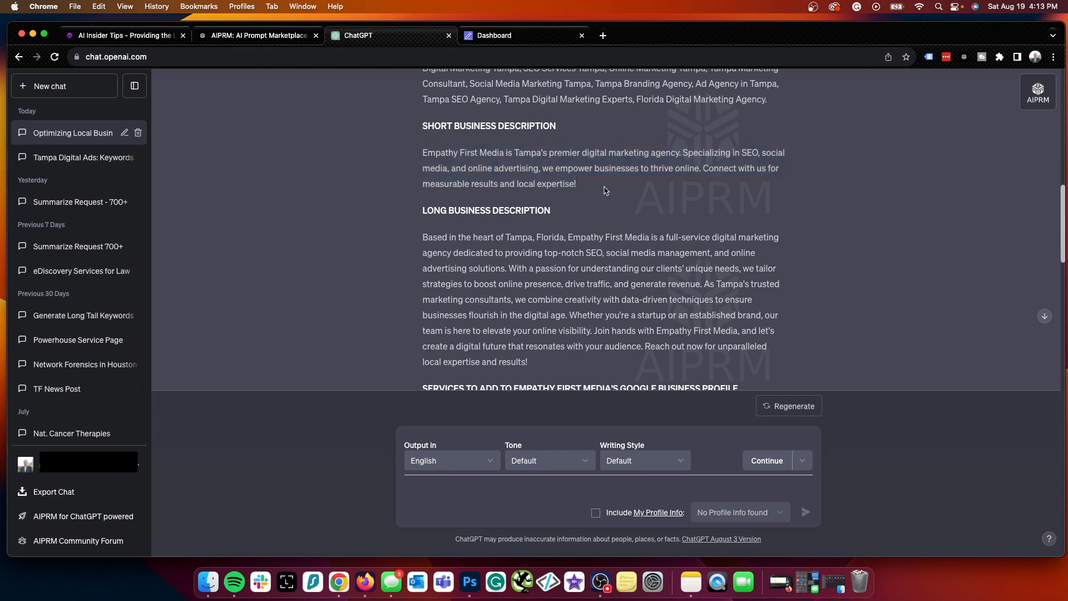
mouse_move(612, 185)
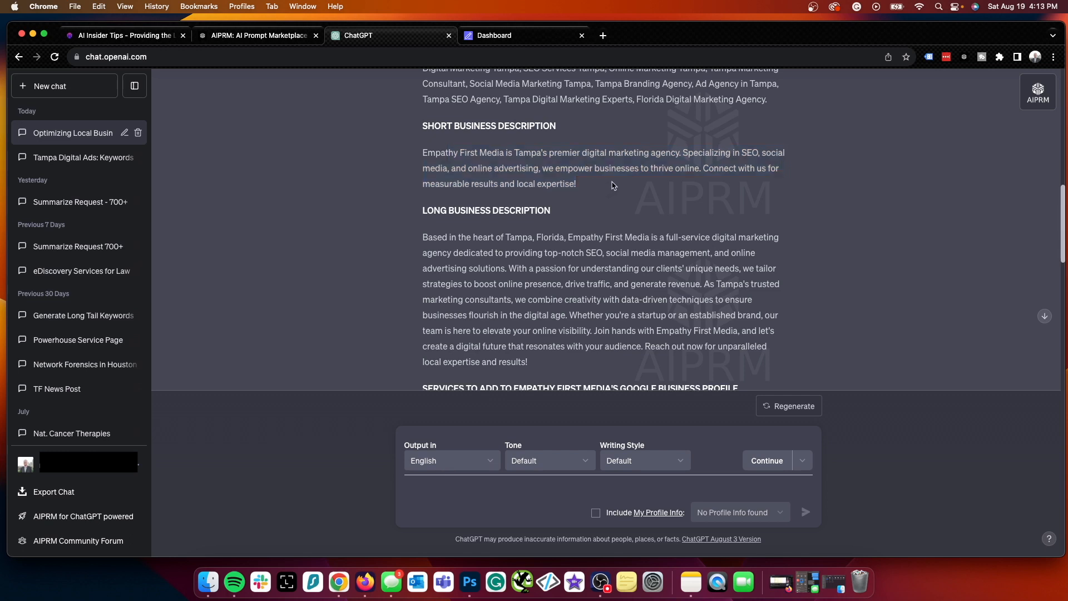
left_click_drag(549, 168, 577, 184)
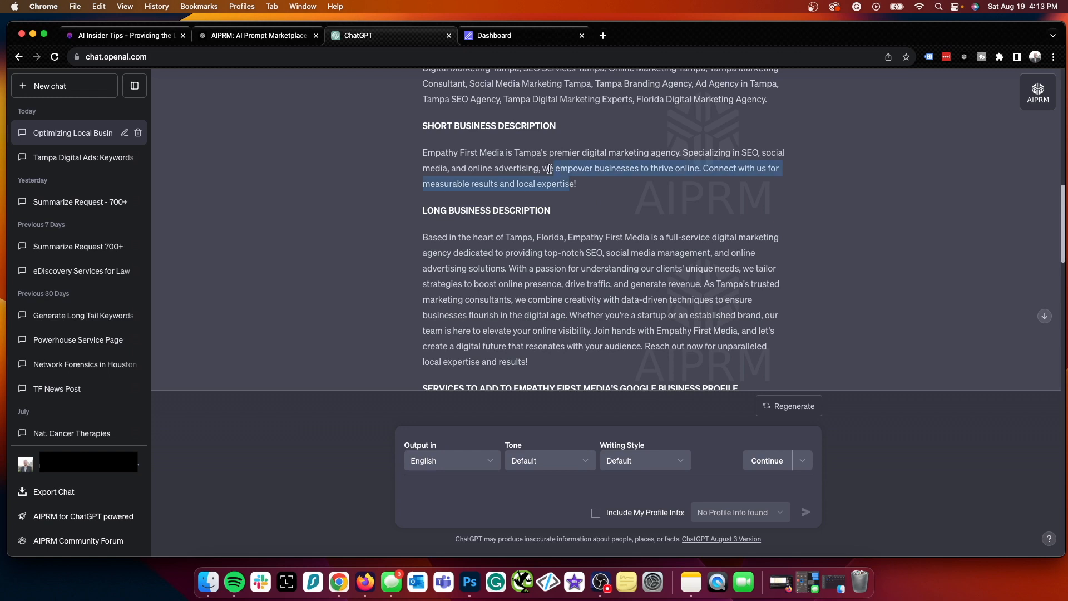
scroll("down", 3)
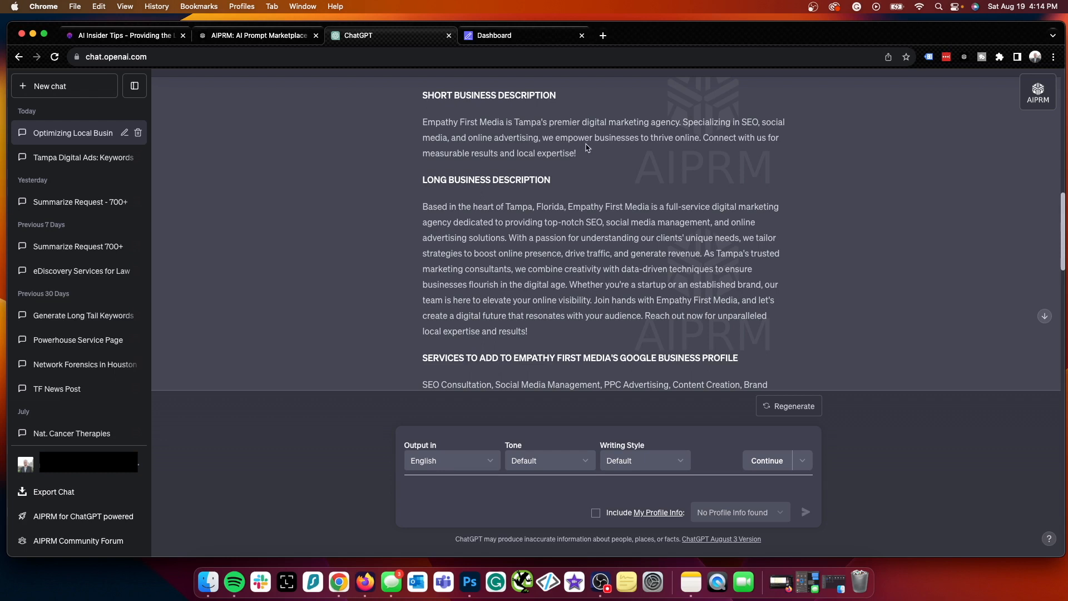
mouse_move(554, 277)
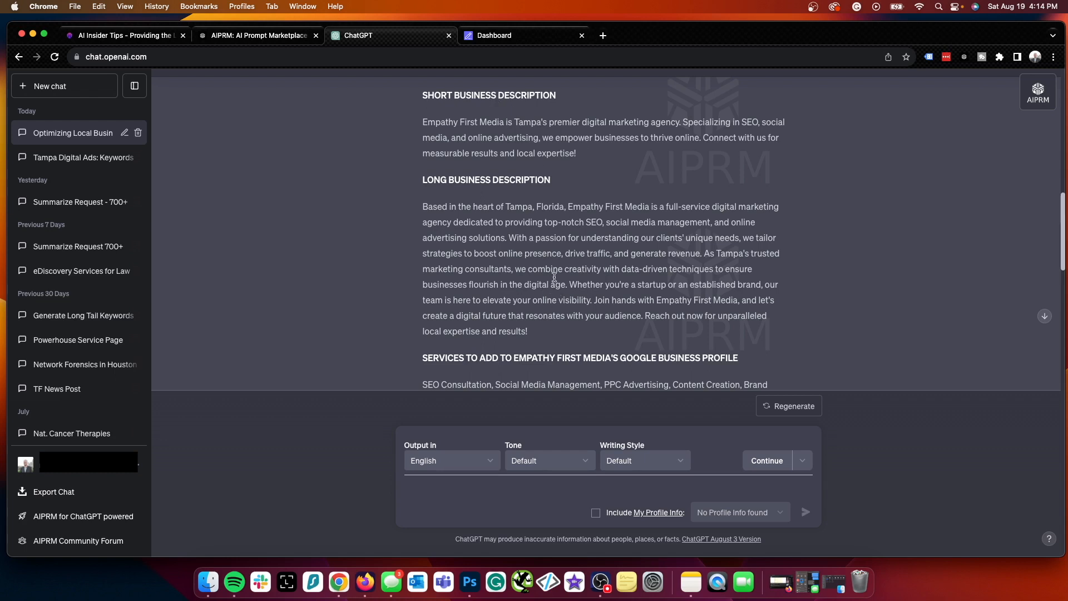
mouse_move(620, 247)
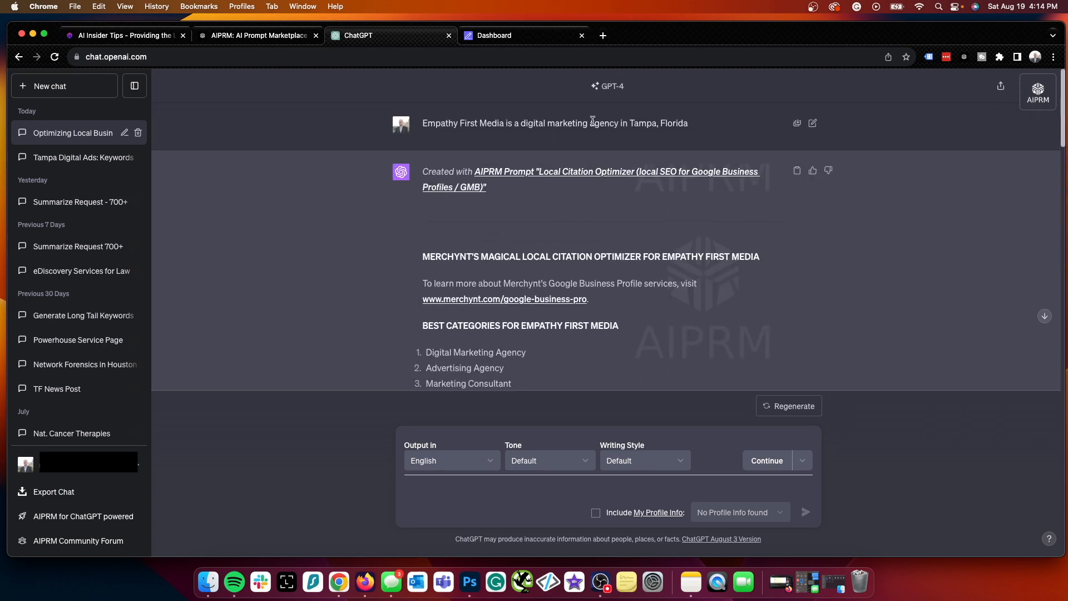
scroll("down", 3)
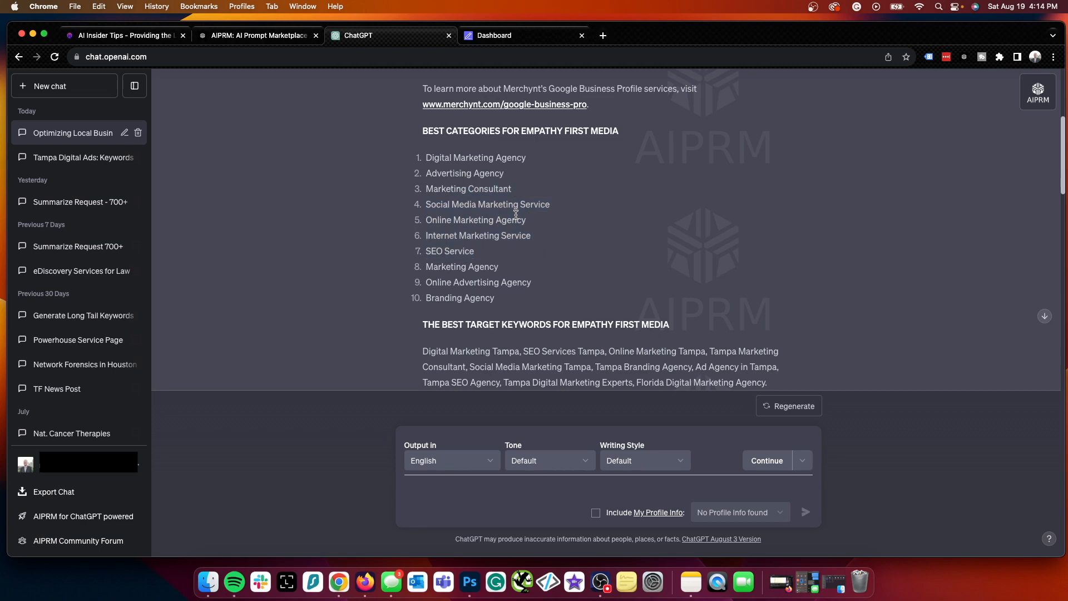
scroll("down", 3)
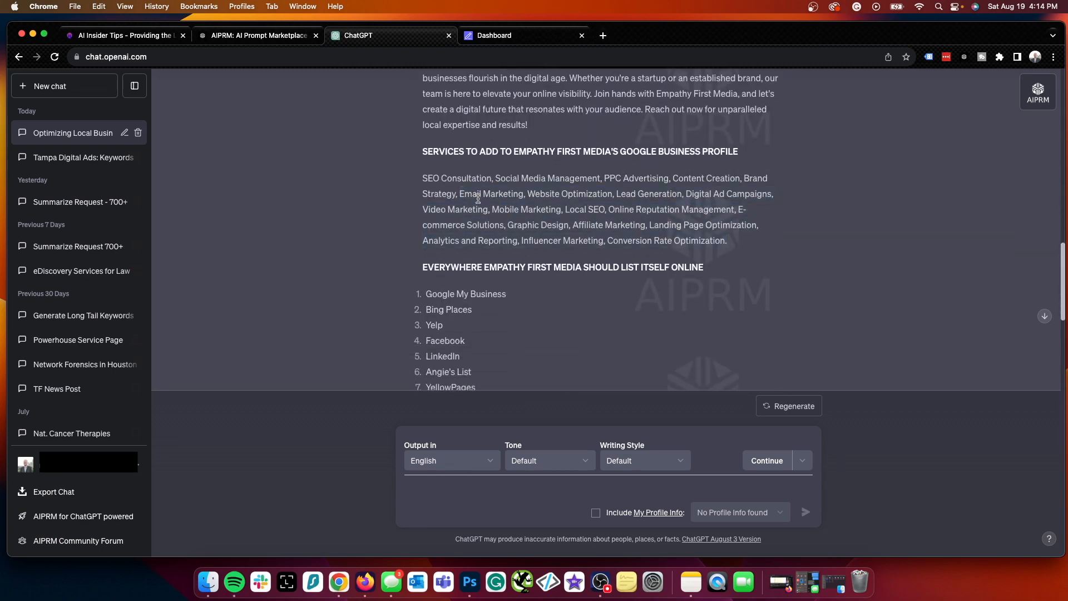
scroll("down", 3)
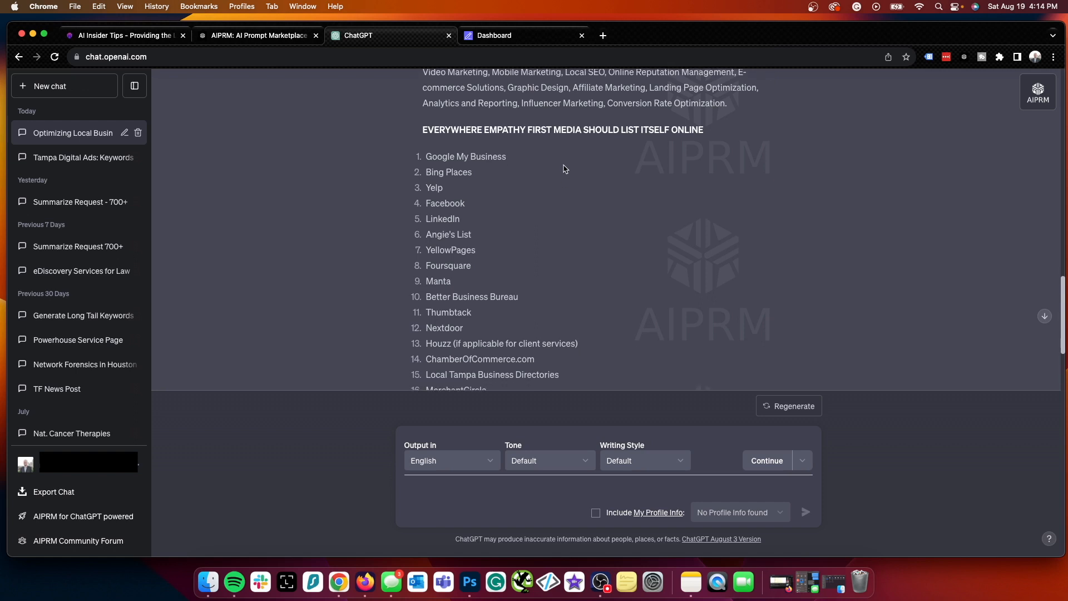
scroll("down", 3)
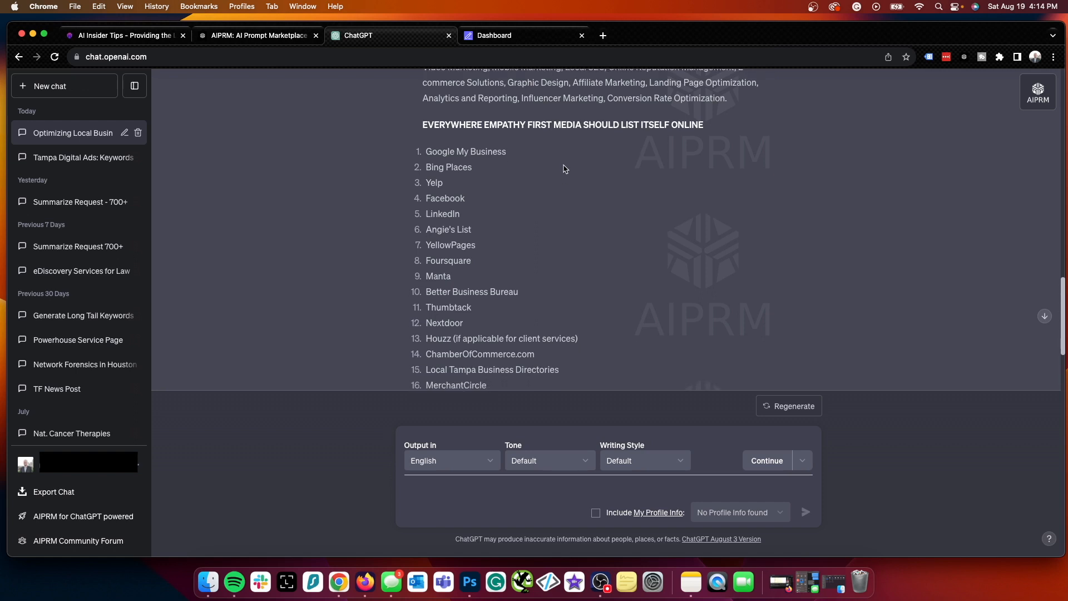
mouse_move(497, 163)
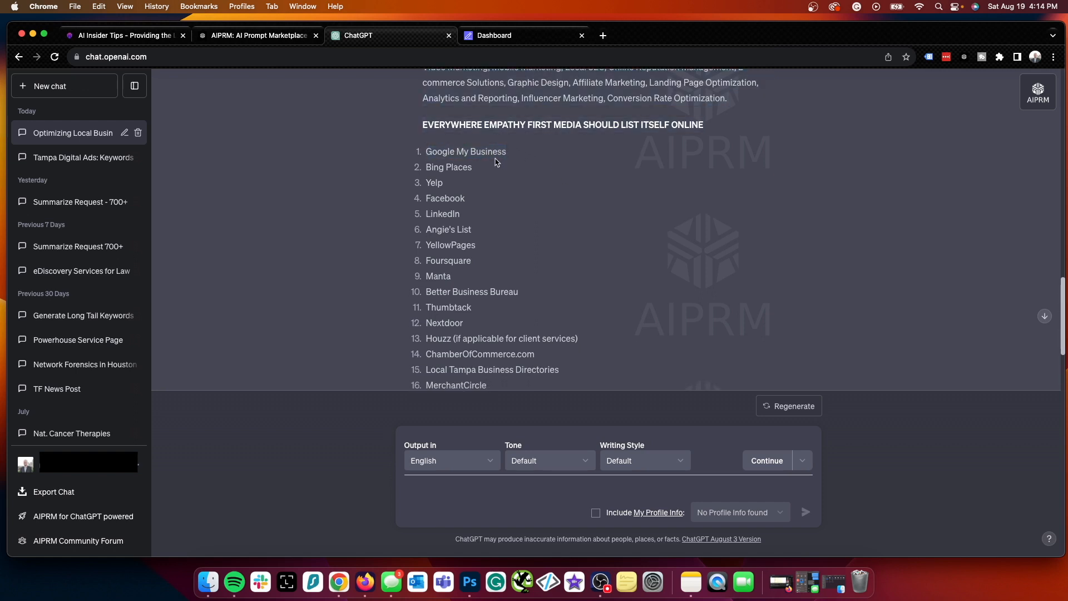
scroll("down", 3)
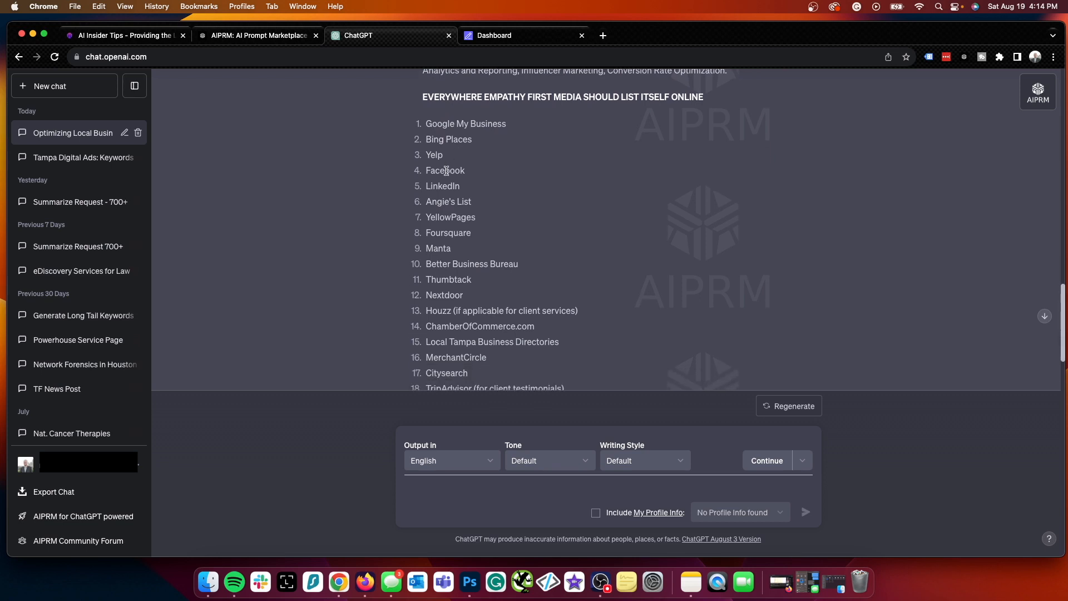
scroll("down", 3)
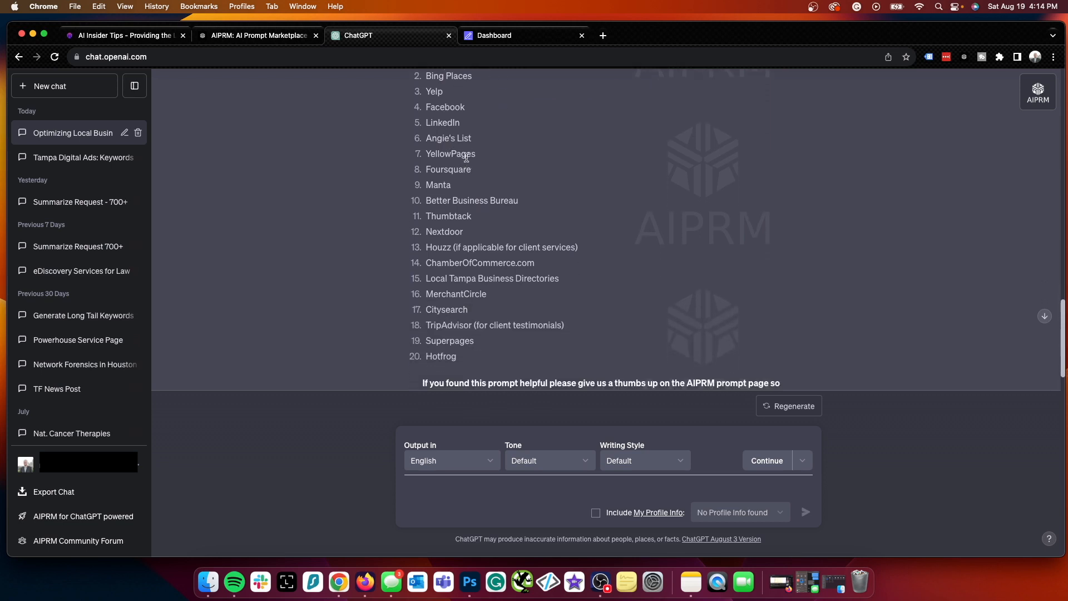
scroll("down", 3)
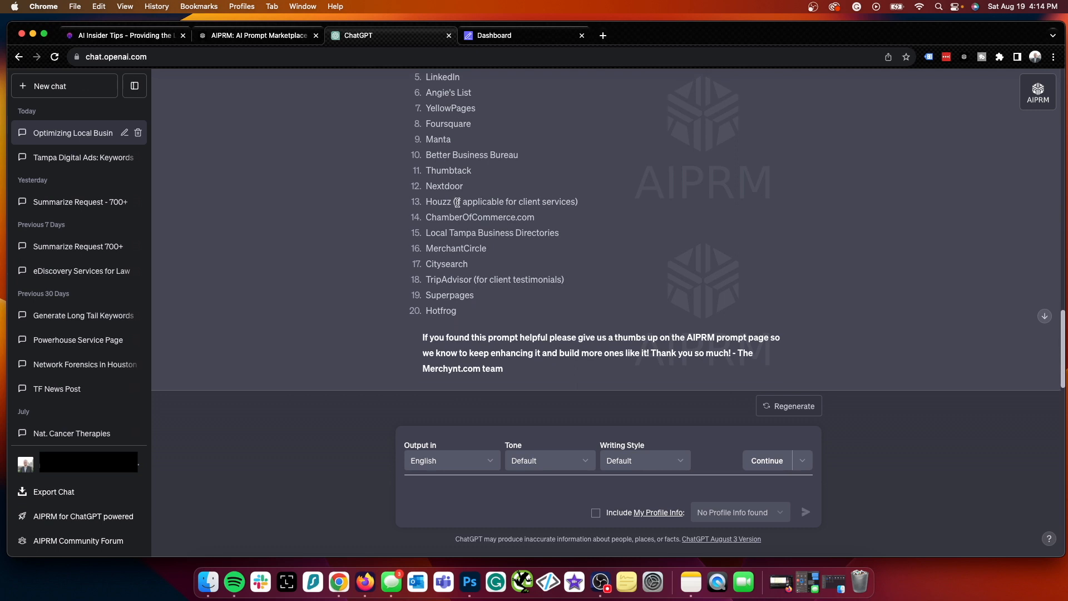
scroll("down", 3)
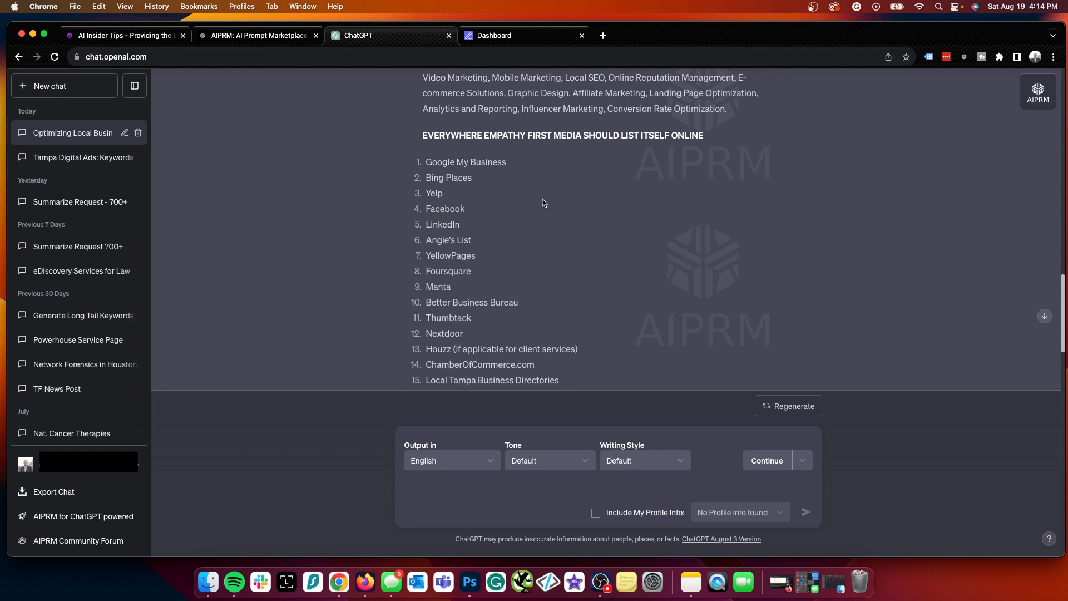
scroll("down", 3)
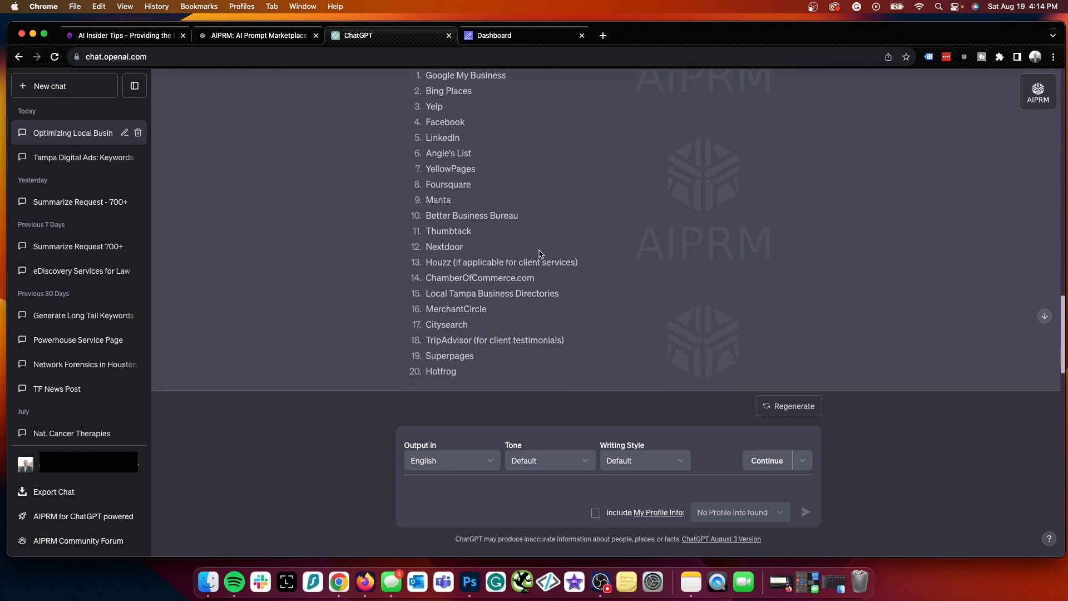
scroll("down", 3)
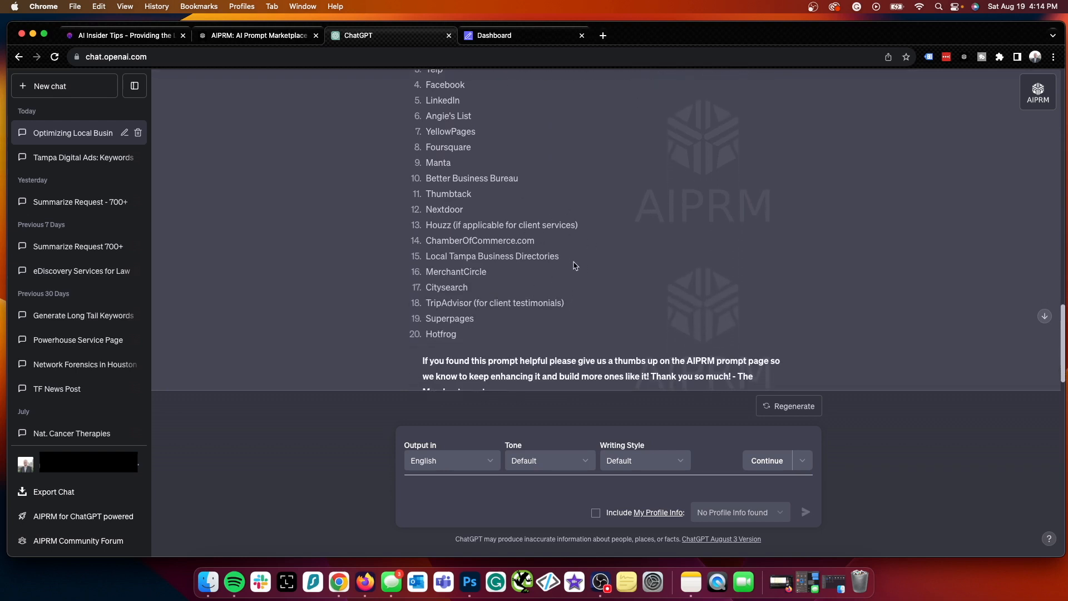
scroll("down", 3)
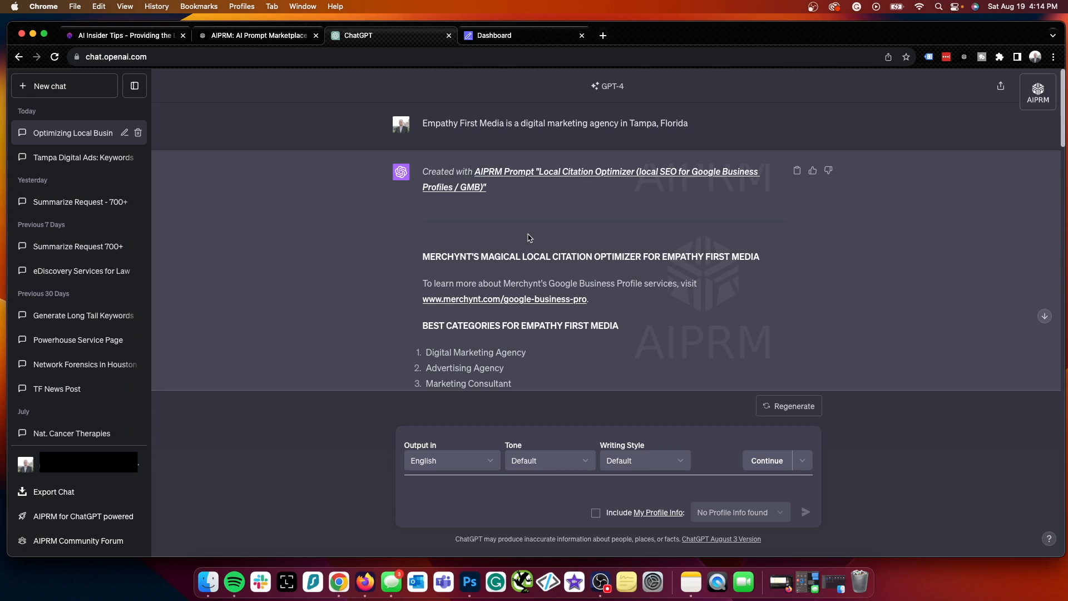
scroll("down", 3)
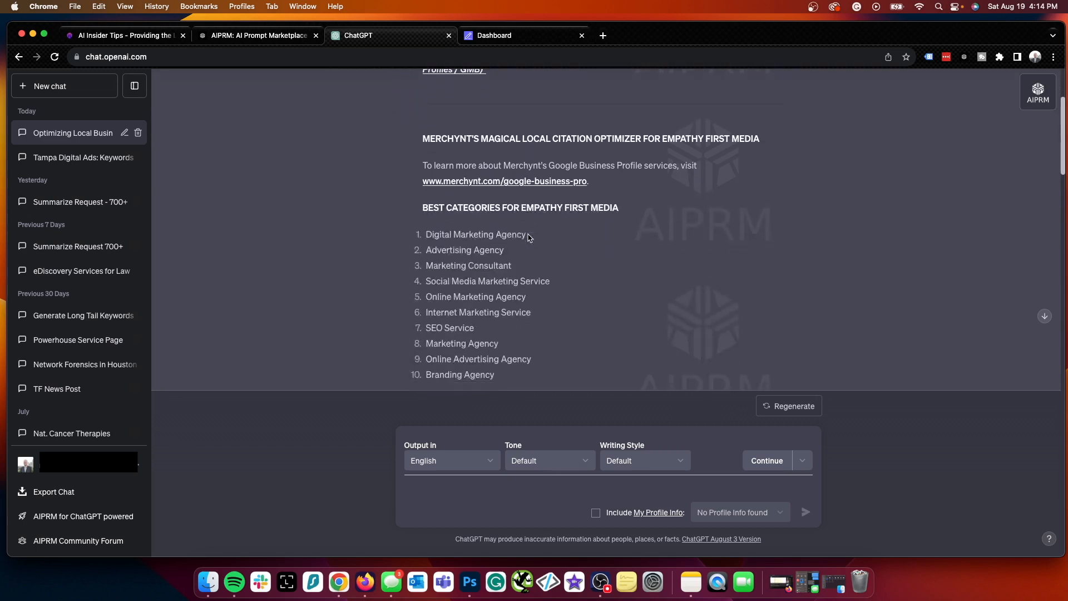
scroll("down", 3)
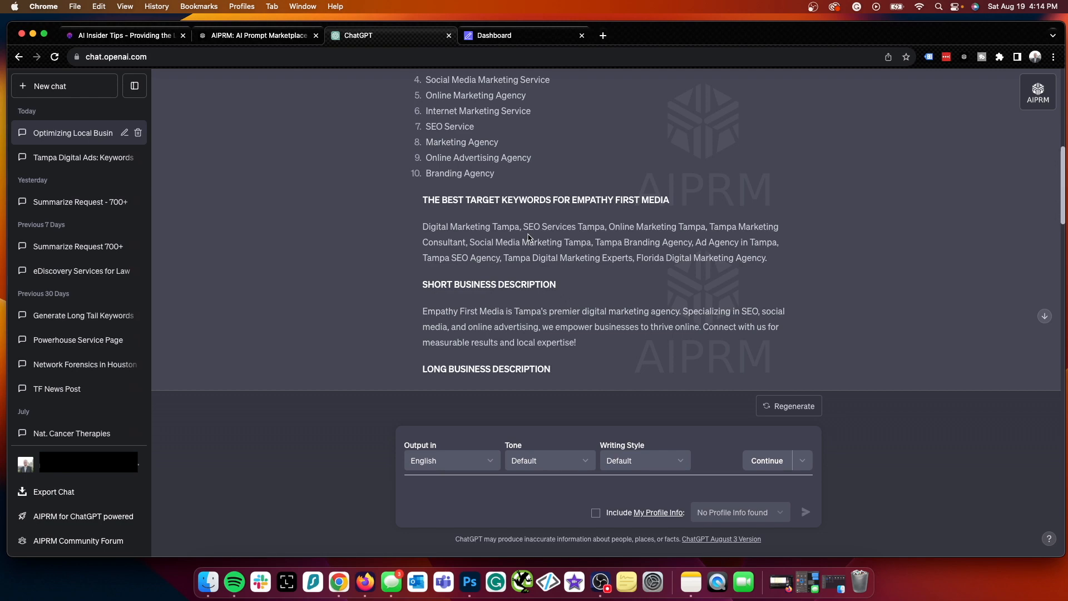
scroll("down", 3)
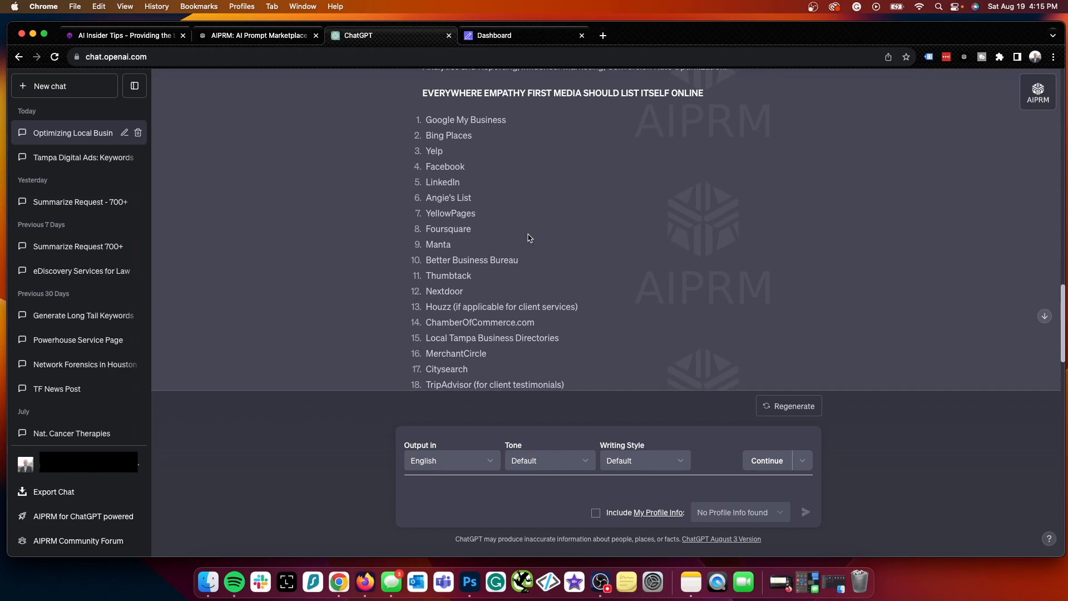
scroll("down", 3)
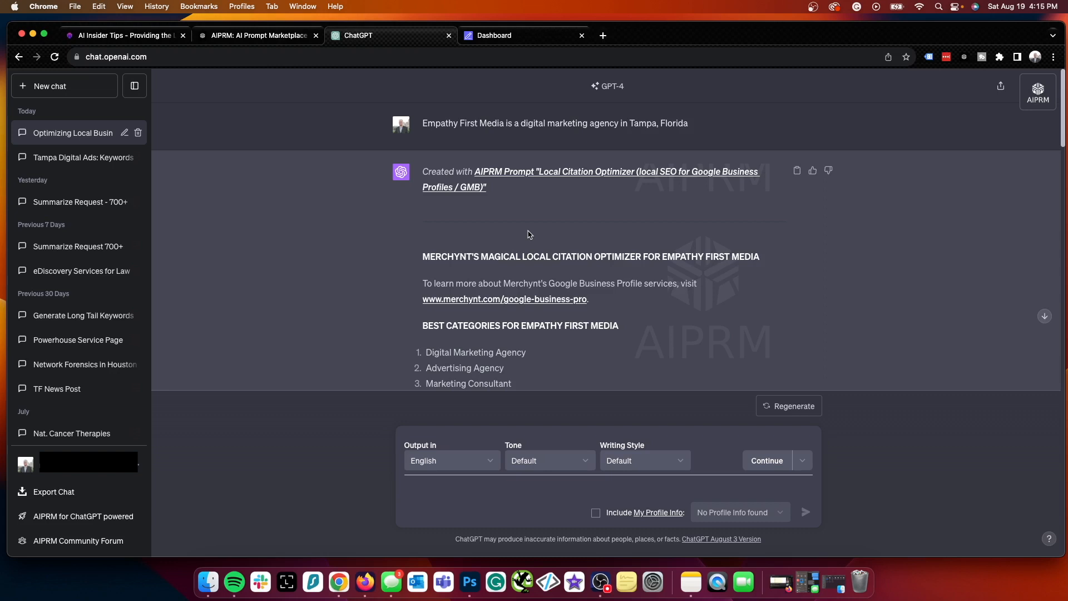
mouse_move(863, 503)
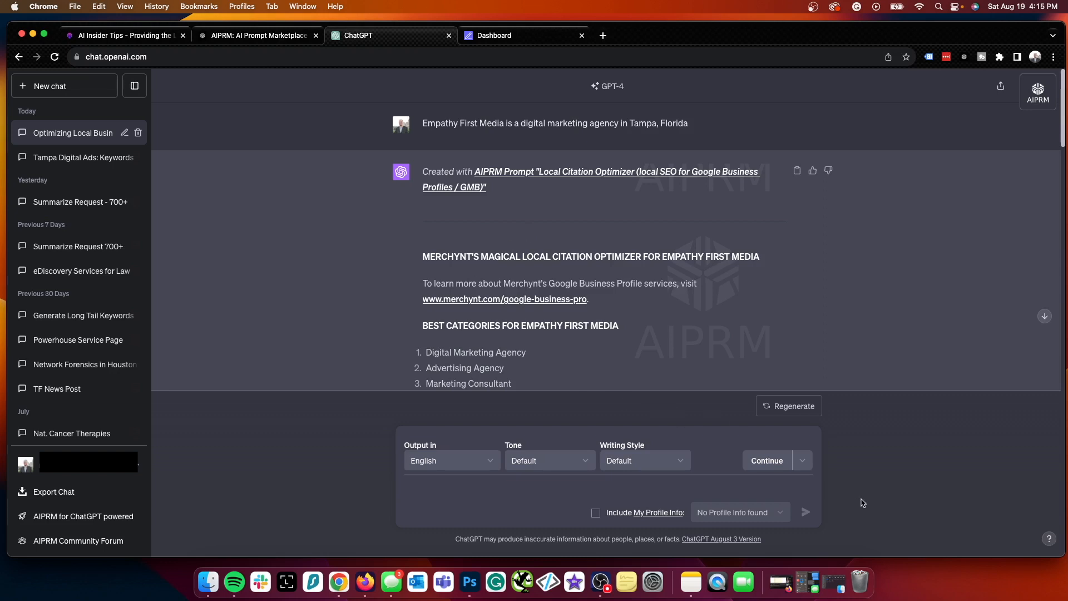